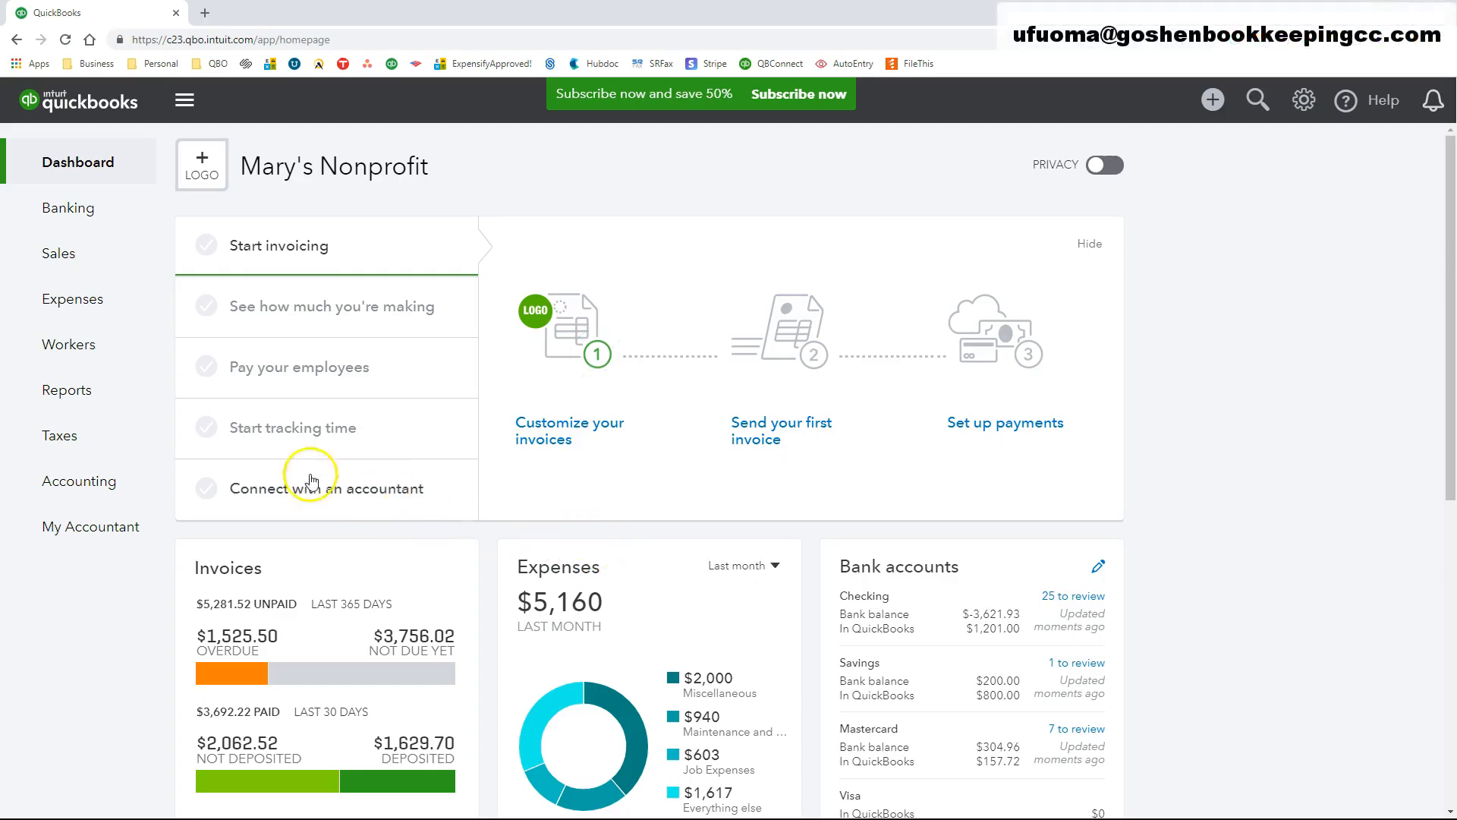
Step: Go to the Banking center via the left navigation and review the Checking feed's 25 transactions
{"action": "left_click", "coordinate": [68, 208]}
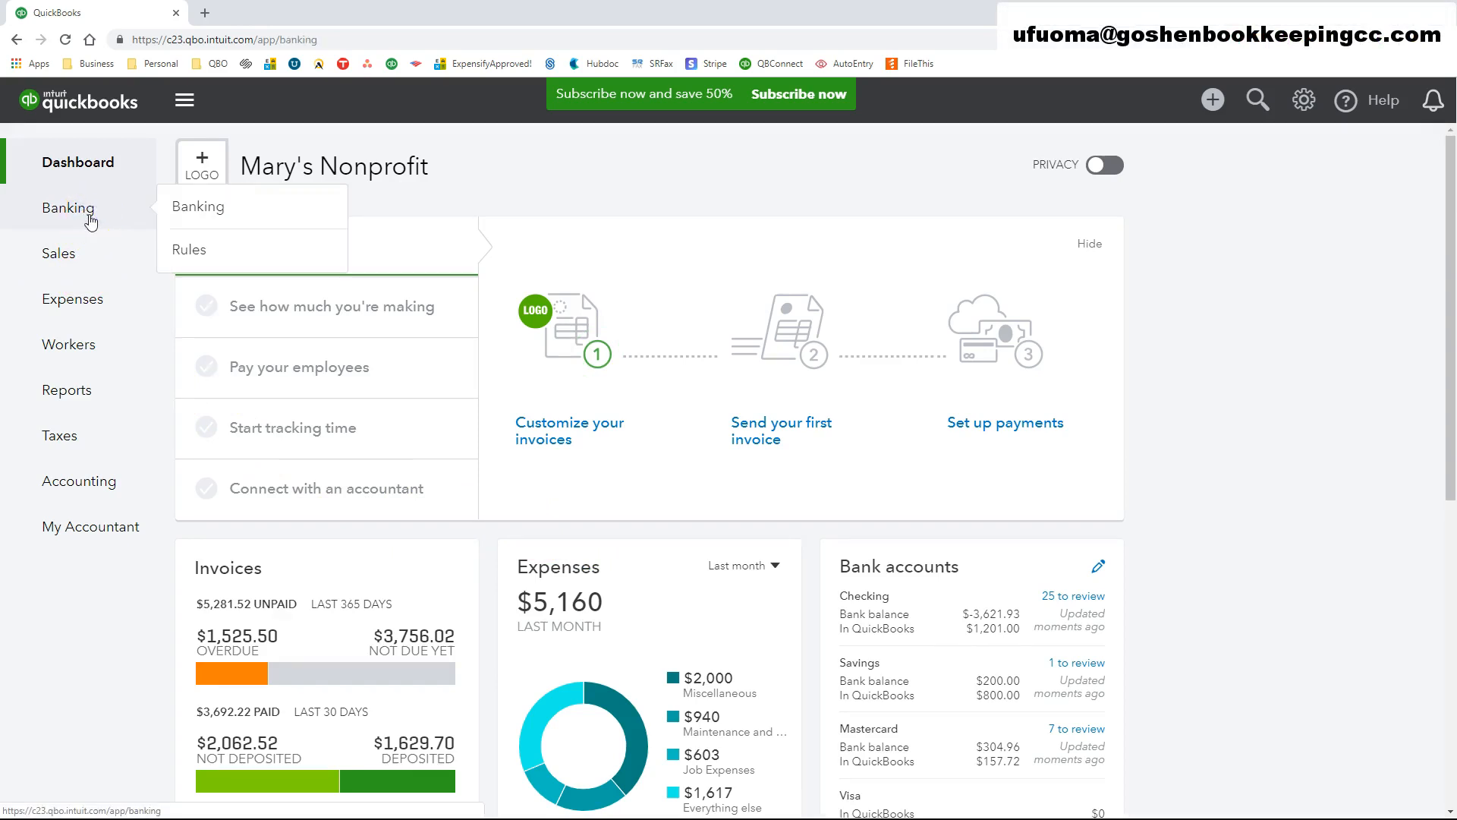
{"action": "left_click", "coordinate": [197, 205]}
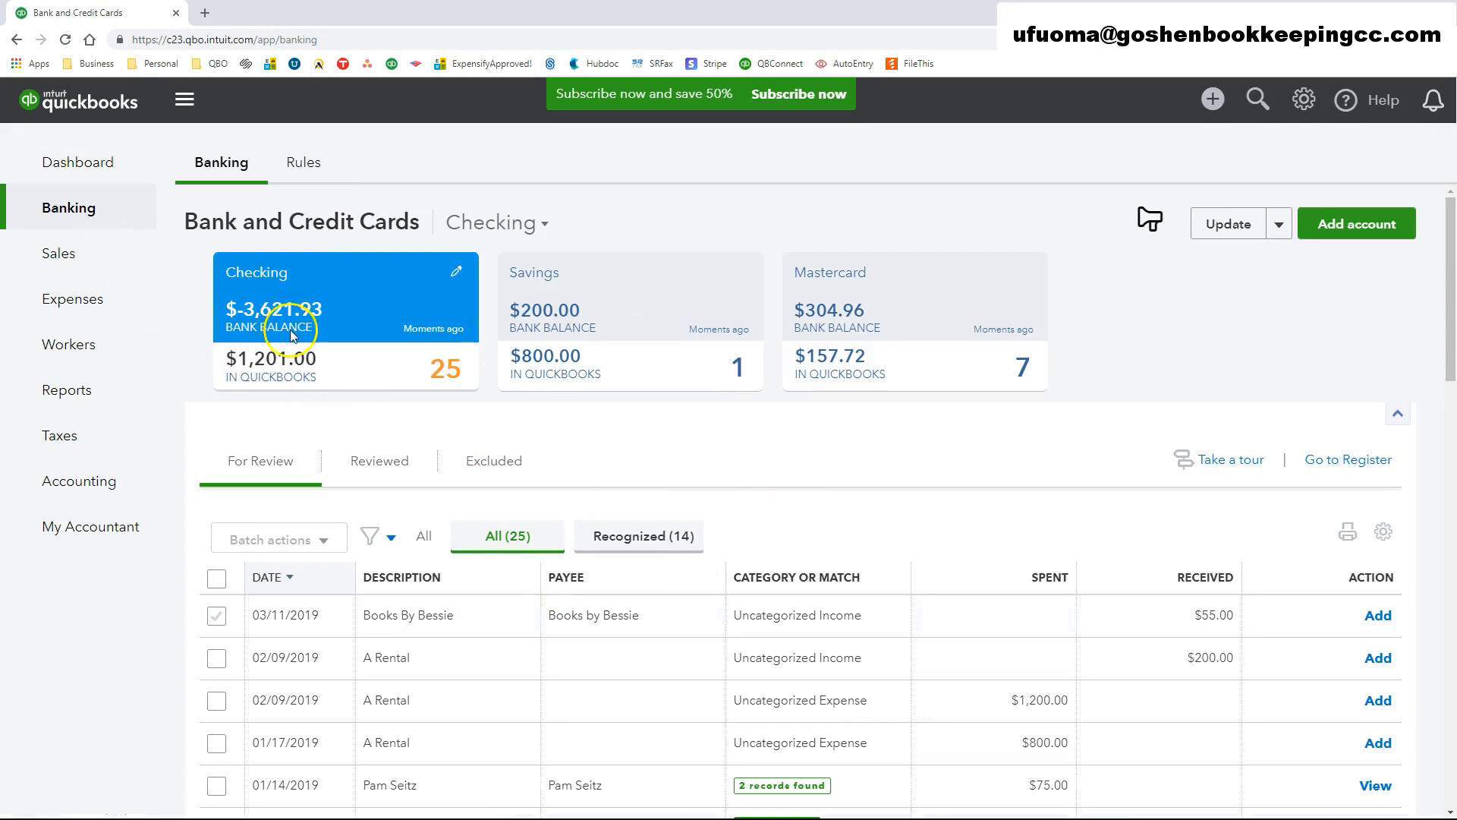
{"action": "mouse_move", "coordinate": [859, 310]}
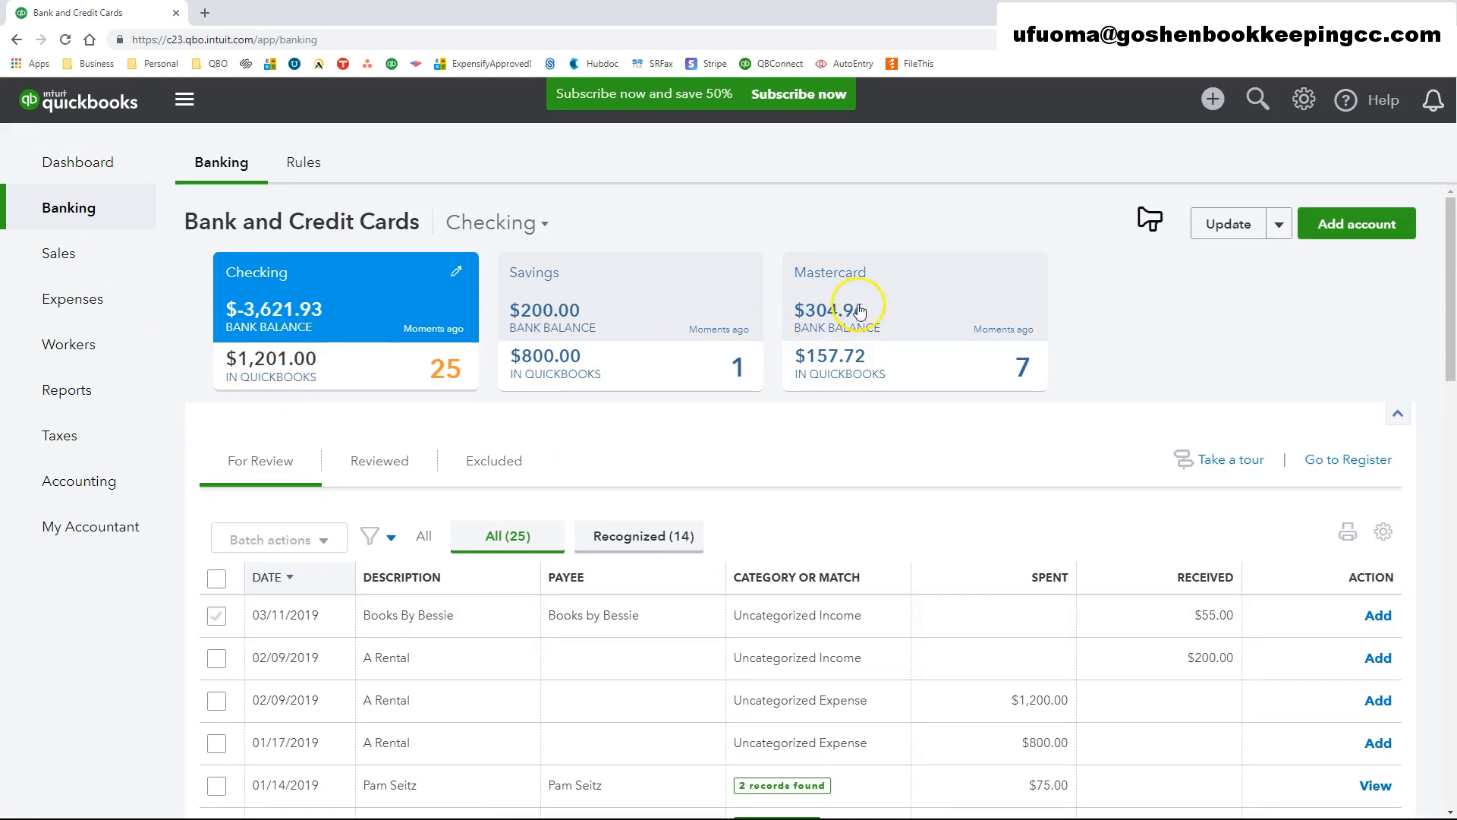
{"action": "scroll", "scroll_direction": "down", "scroll_amount": 3}
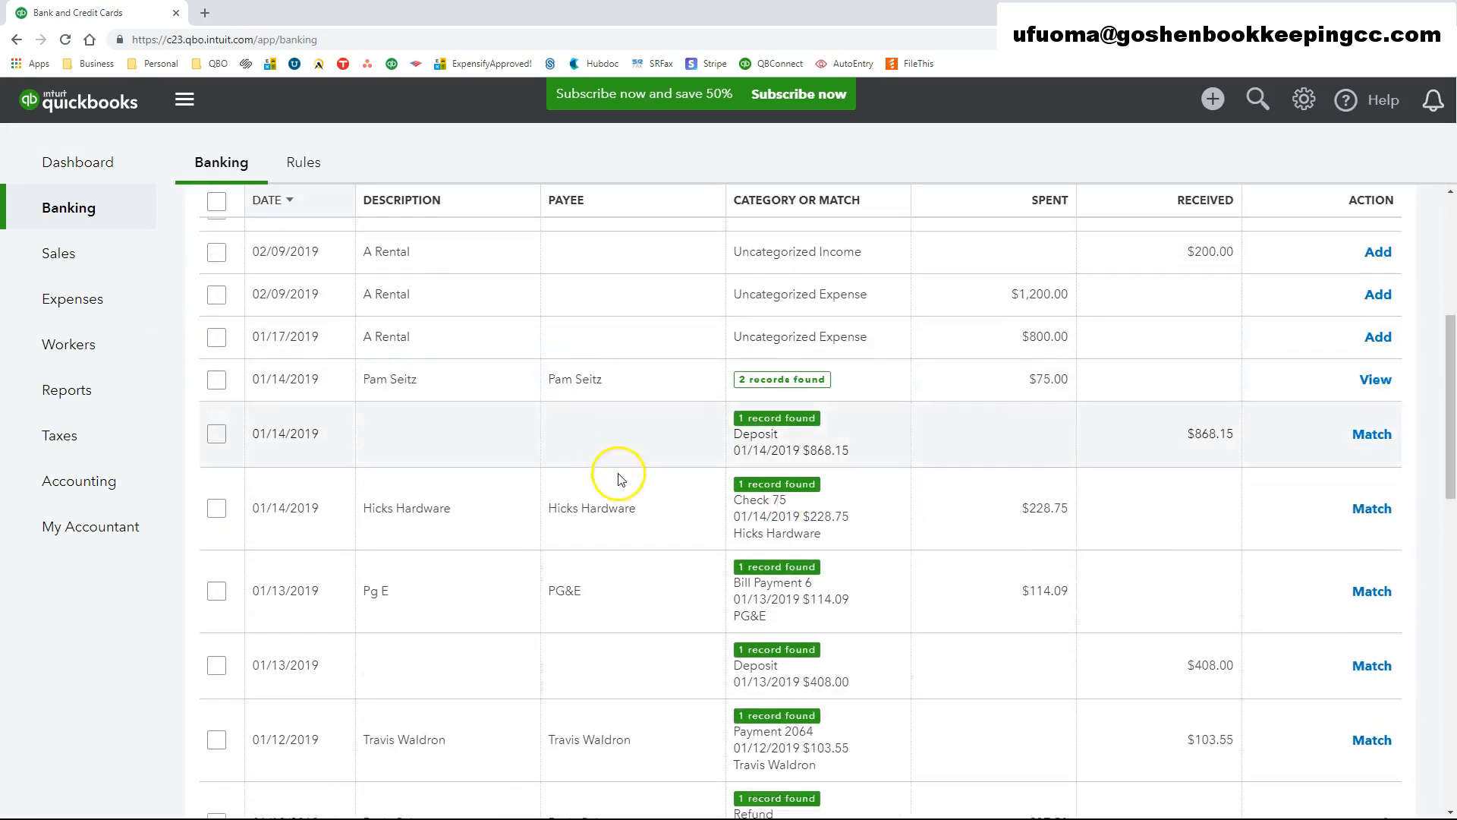
{"action": "scroll", "scroll_direction": "up", "scroll_amount": 3}
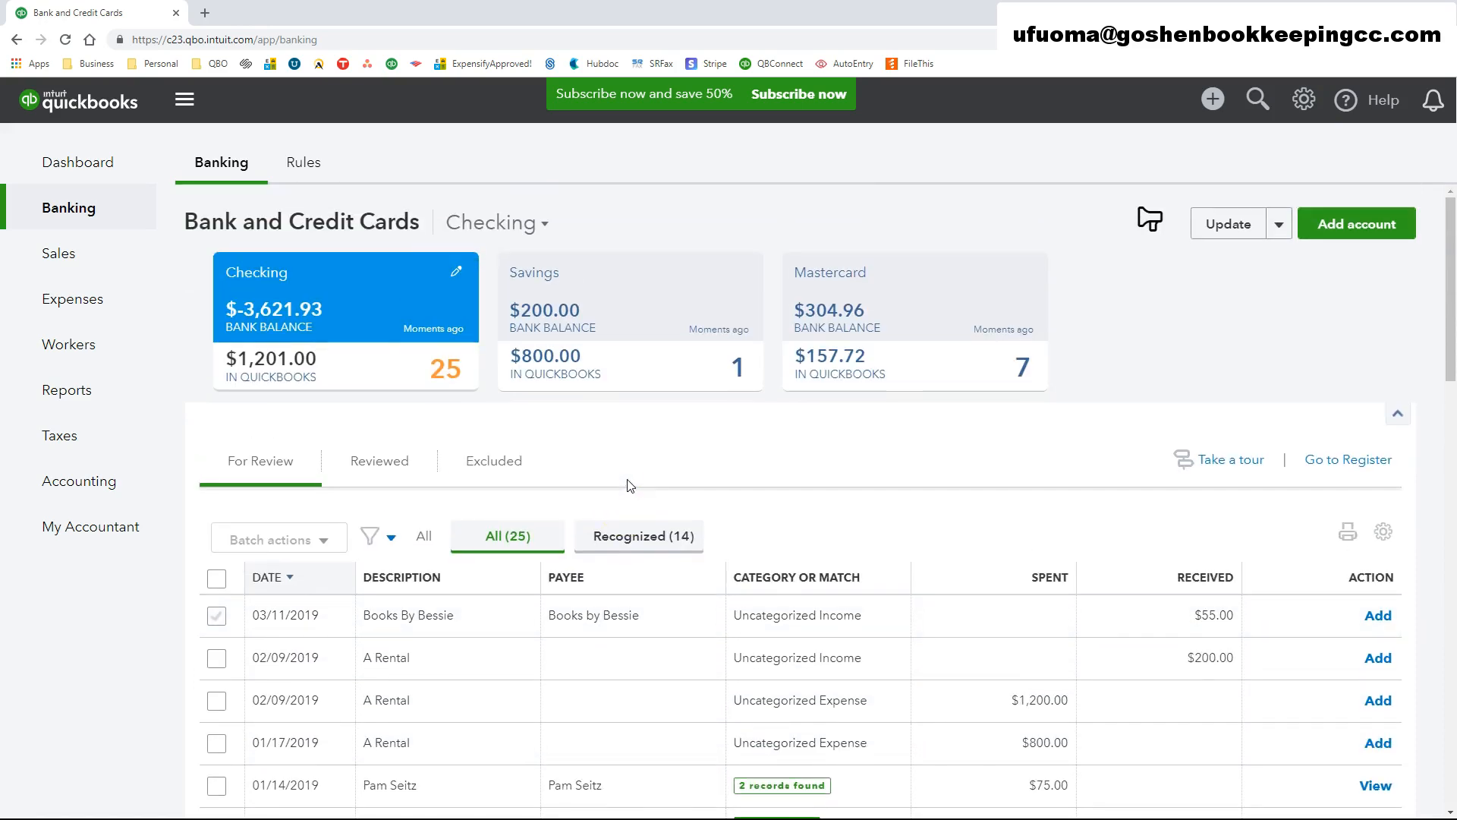
{"action": "mouse_move", "coordinate": [981, 494]}
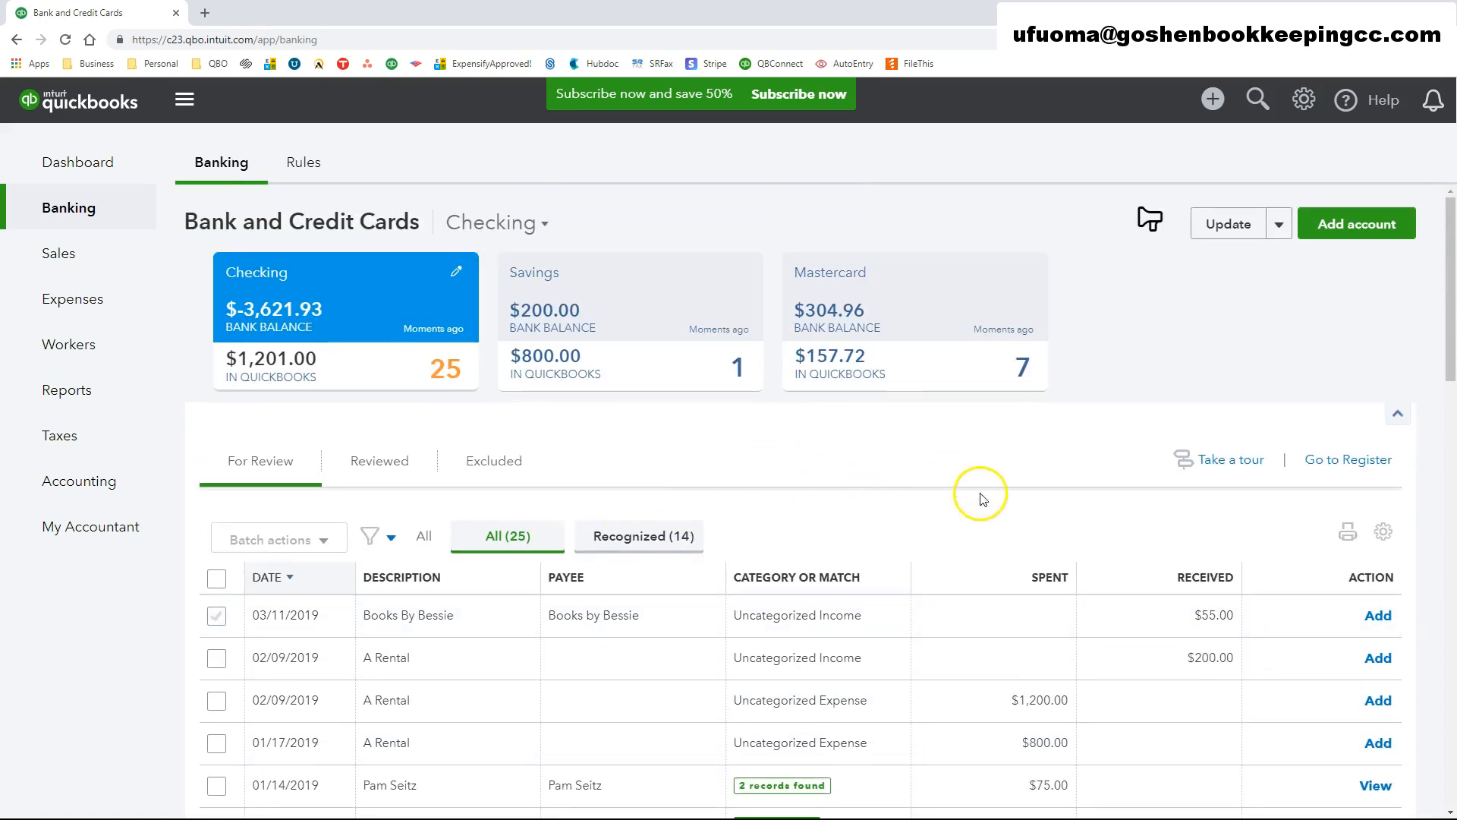
{"action": "mouse_move", "coordinate": [1311, 361]}
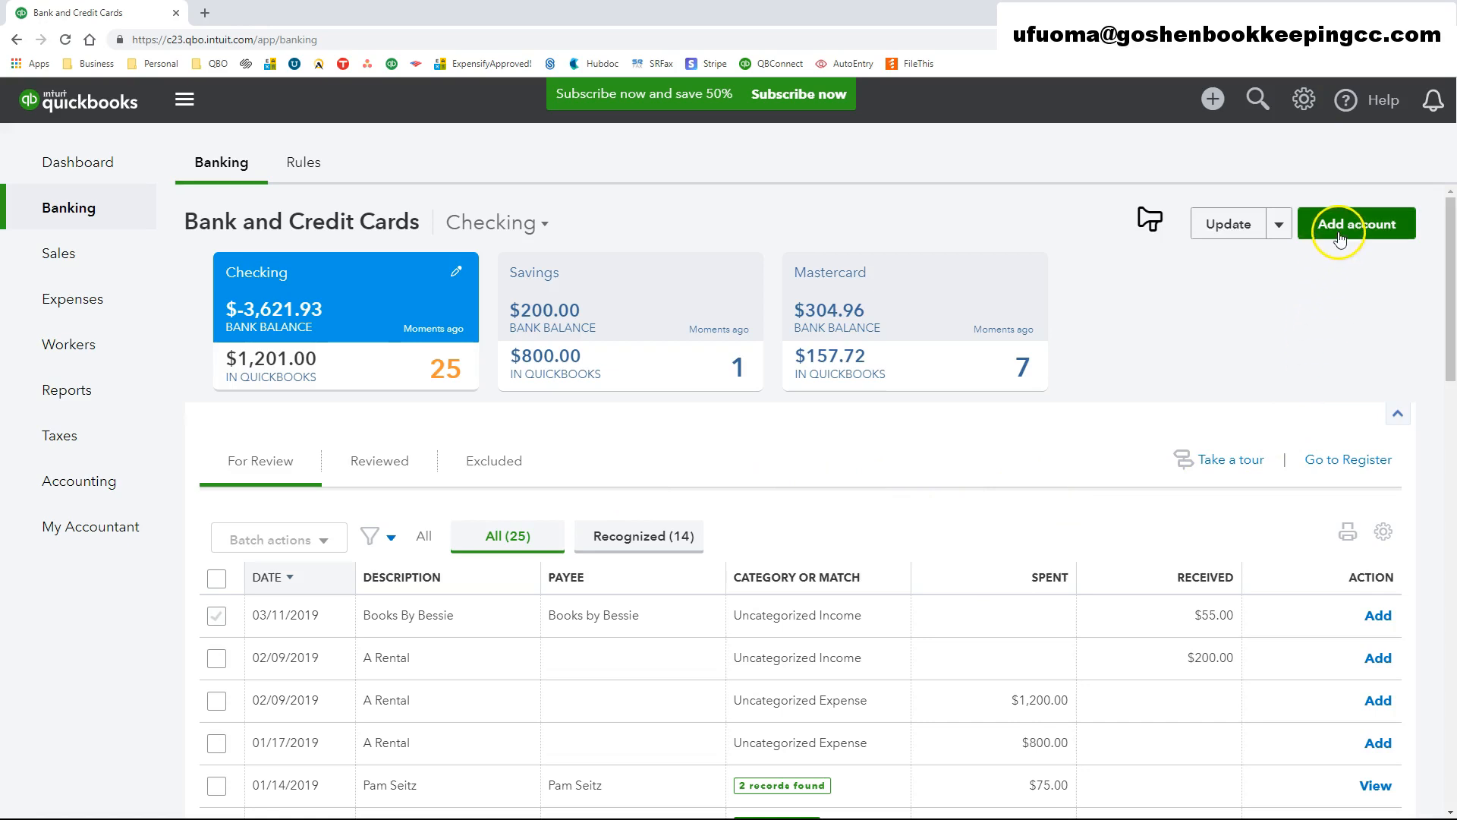
Step: Start Add account and choose American Express from the popular banks
{"action": "left_click", "coordinate": [1356, 224]}
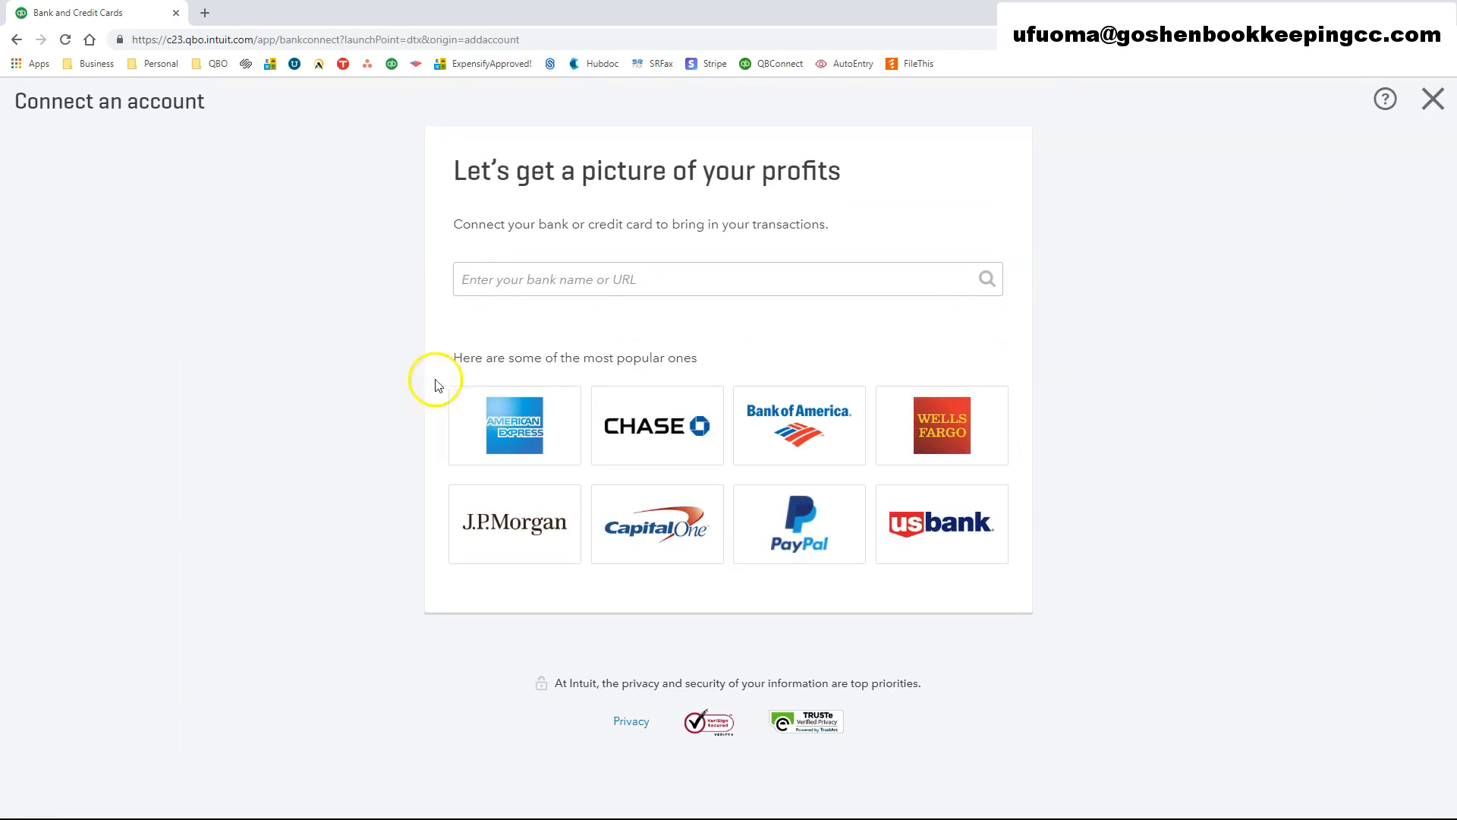
{"action": "mouse_move", "coordinate": [481, 434]}
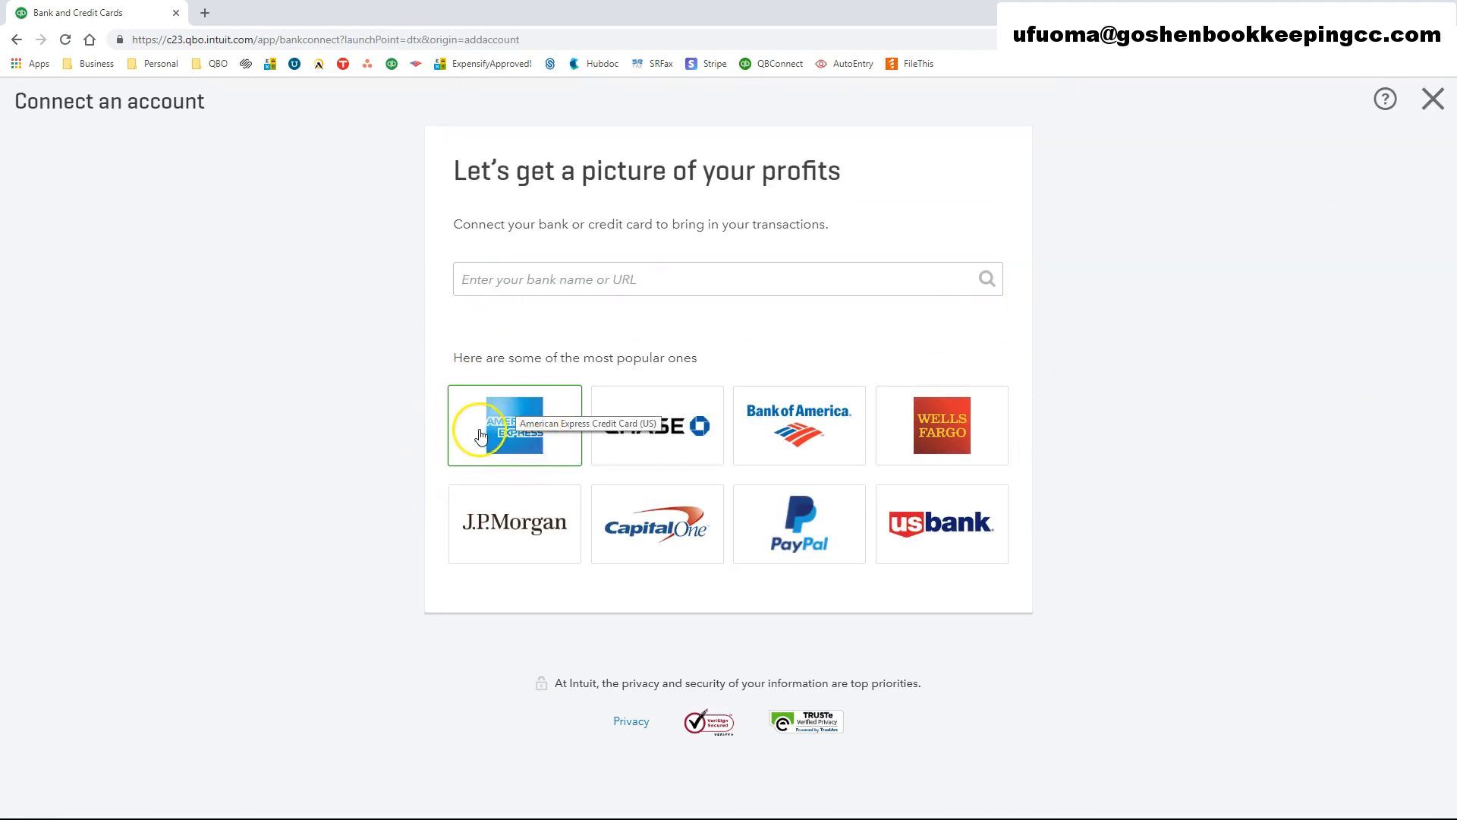
{"action": "left_click", "coordinate": [515, 426]}
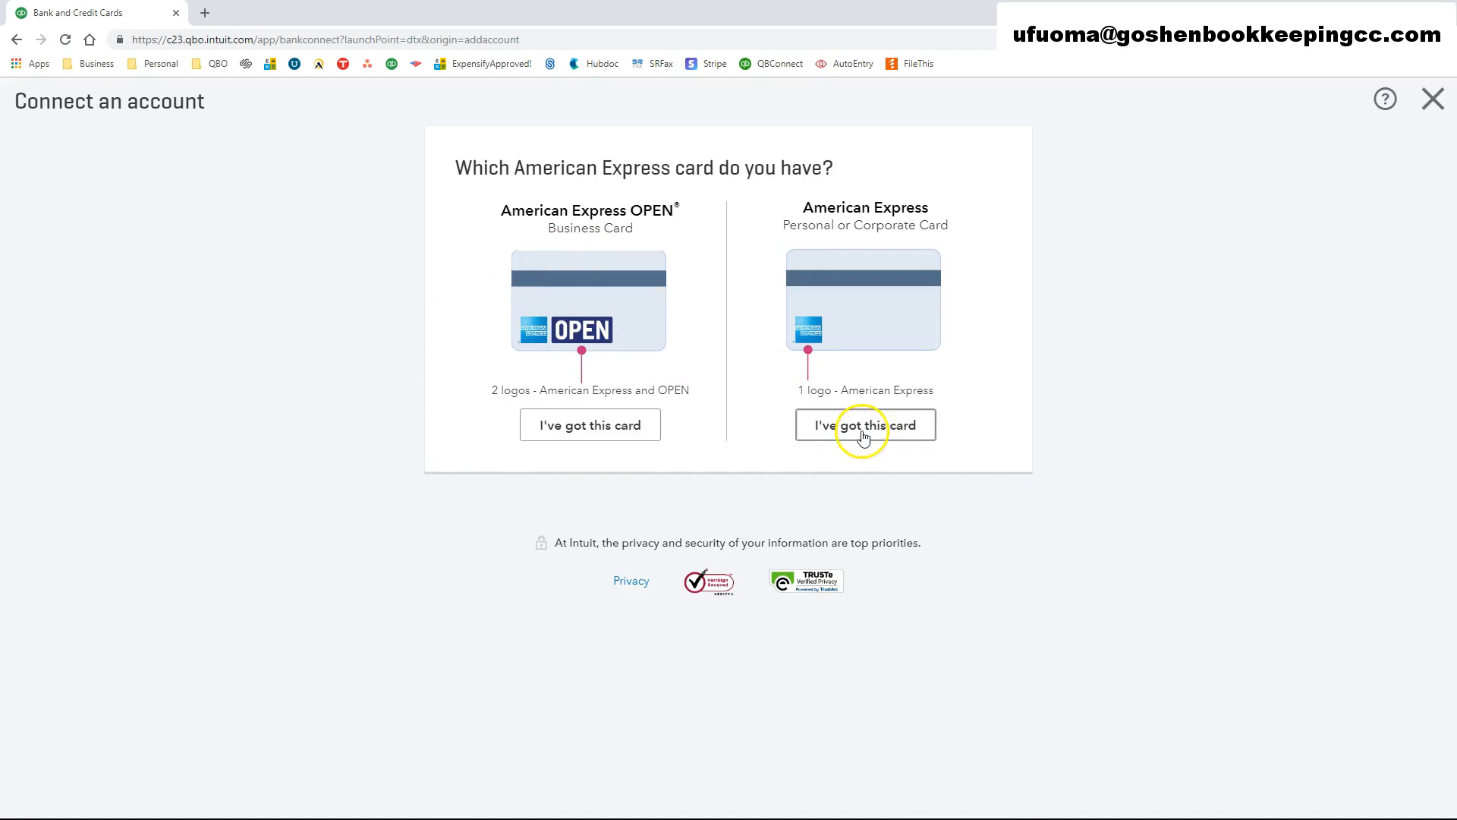
Step: Choose the American Express Personal or Corporate Card to reach the sign-in form
{"action": "left_click", "coordinate": [864, 425]}
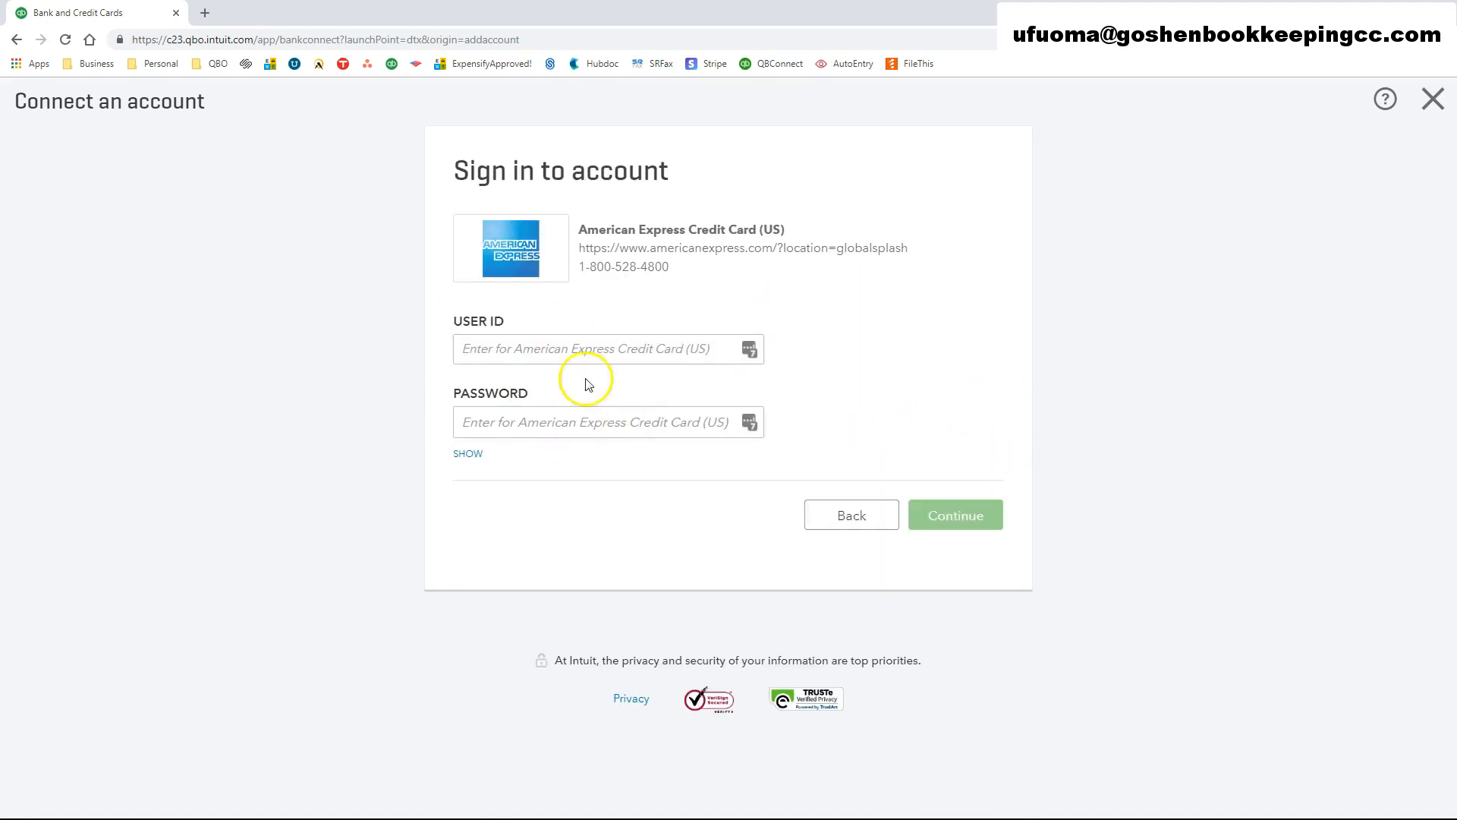
{"action": "mouse_move", "coordinate": [408, 447]}
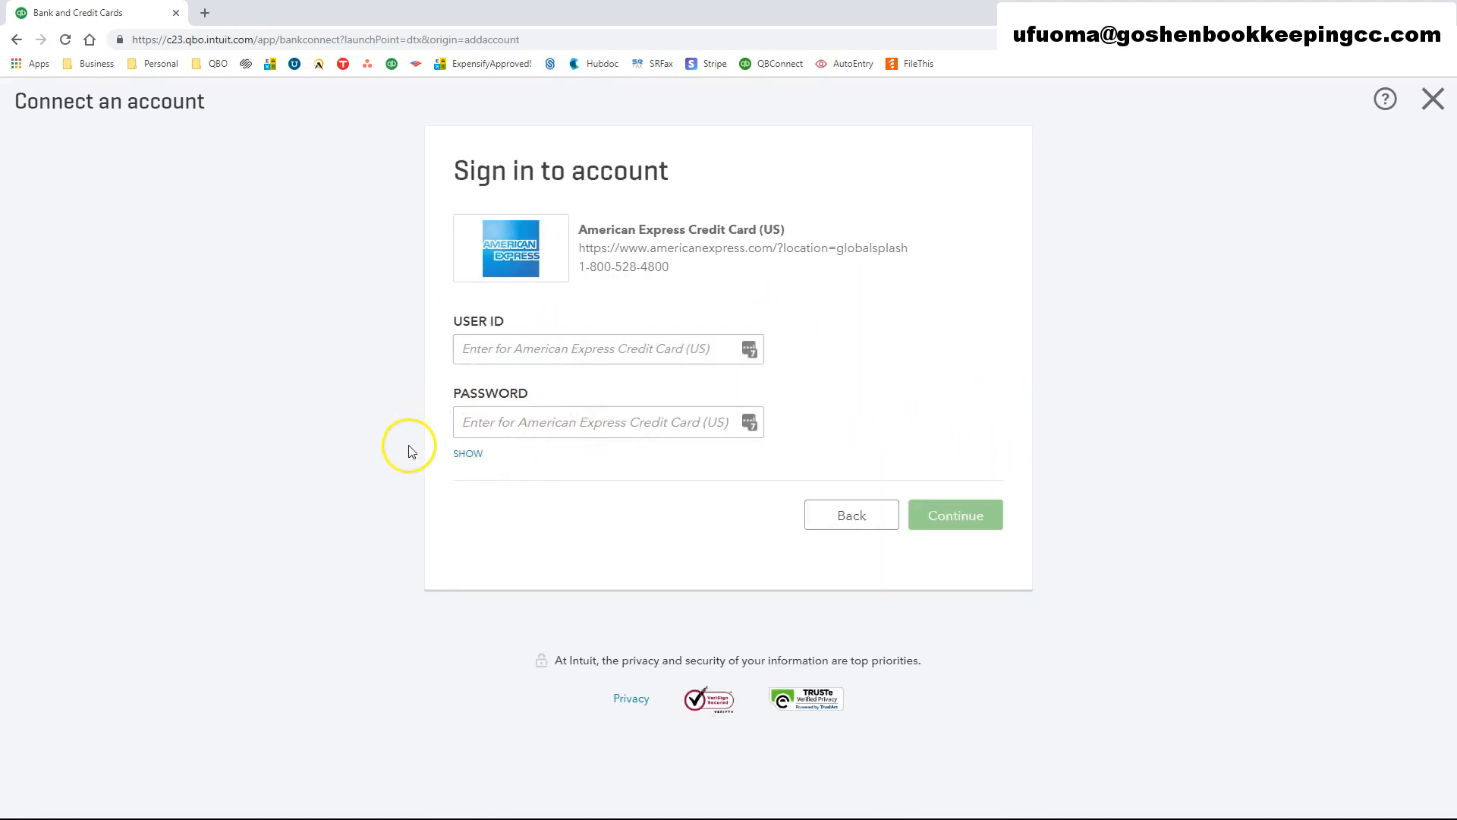
{"action": "mouse_move", "coordinate": [468, 458]}
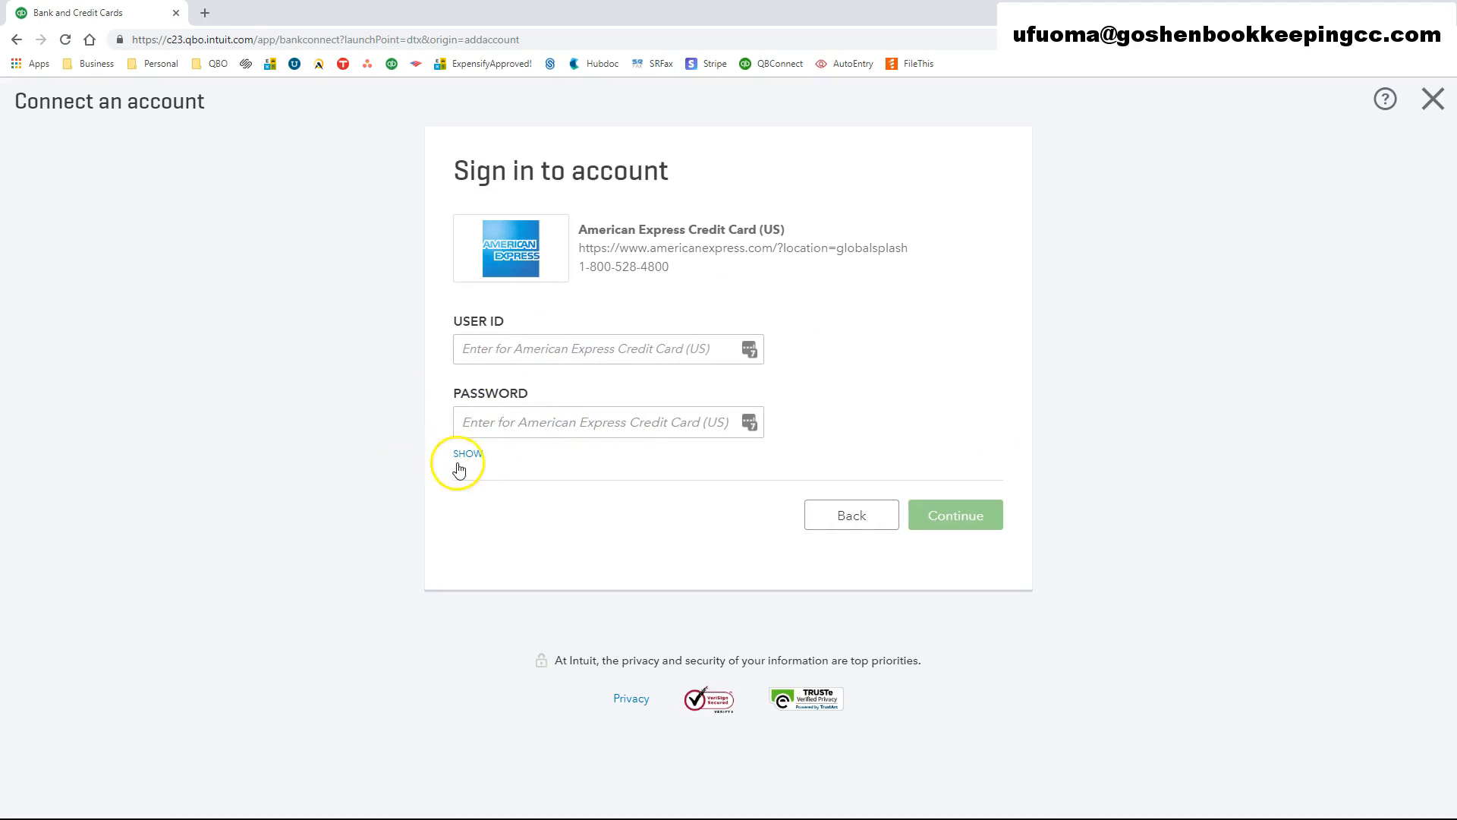
{"action": "mouse_move", "coordinate": [457, 494]}
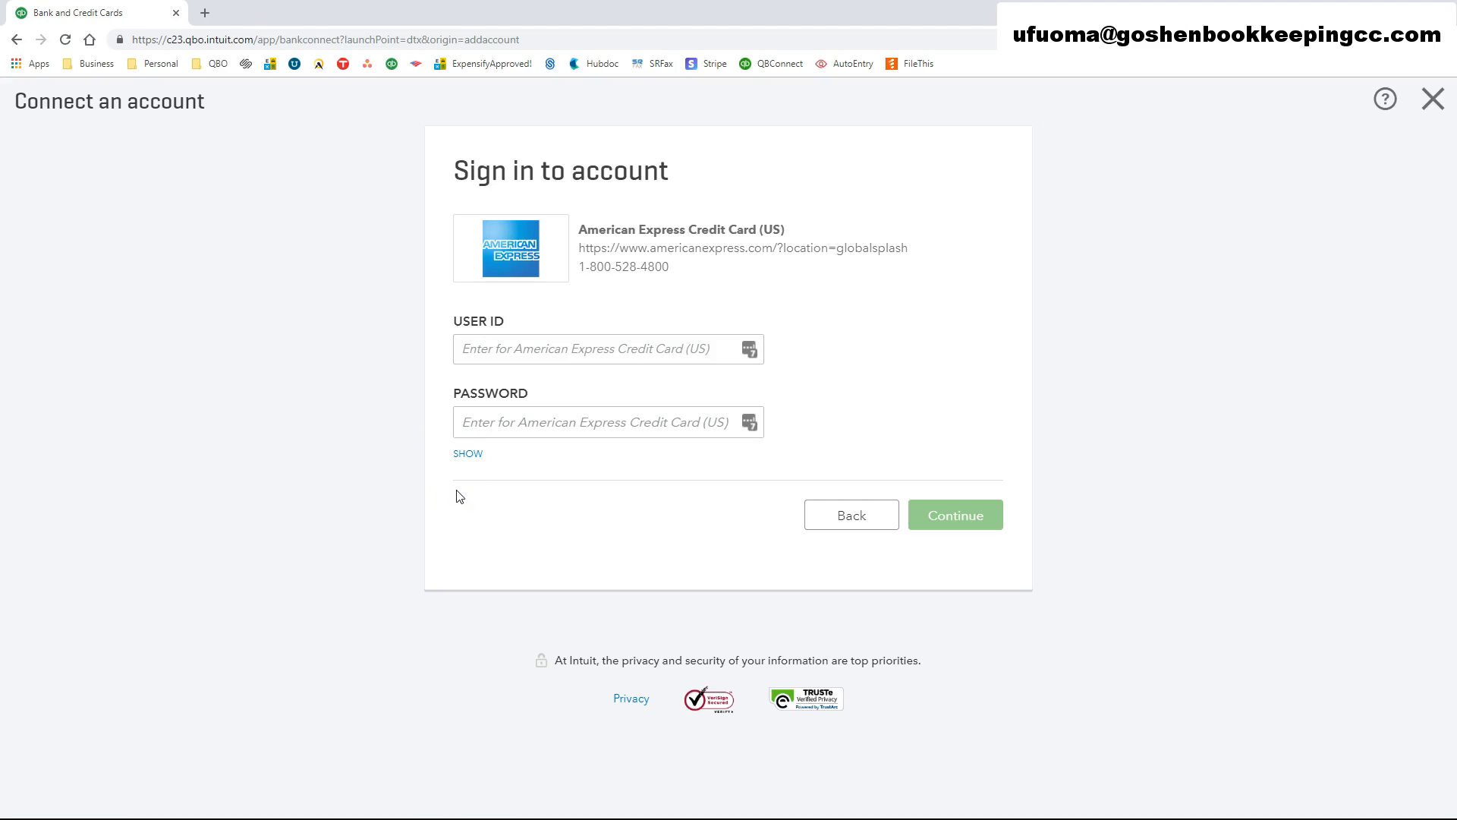
{"action": "mouse_move", "coordinate": [287, 638]}
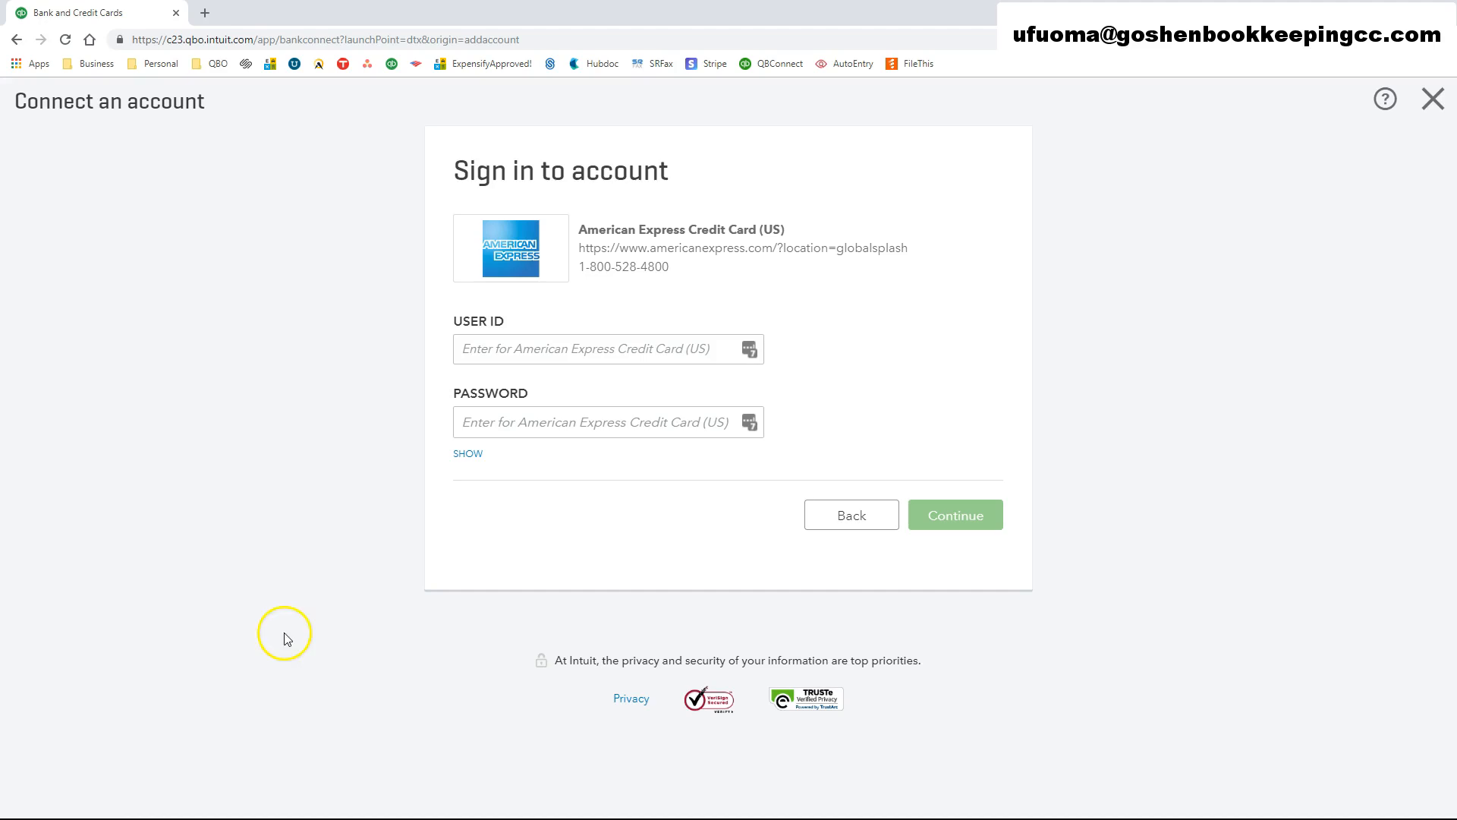
Step: Submit the American Express sign-in and select the Blue Business Plus Card *3002 (-$569.49) to connect
{"action": "left_click", "coordinate": [953, 514]}
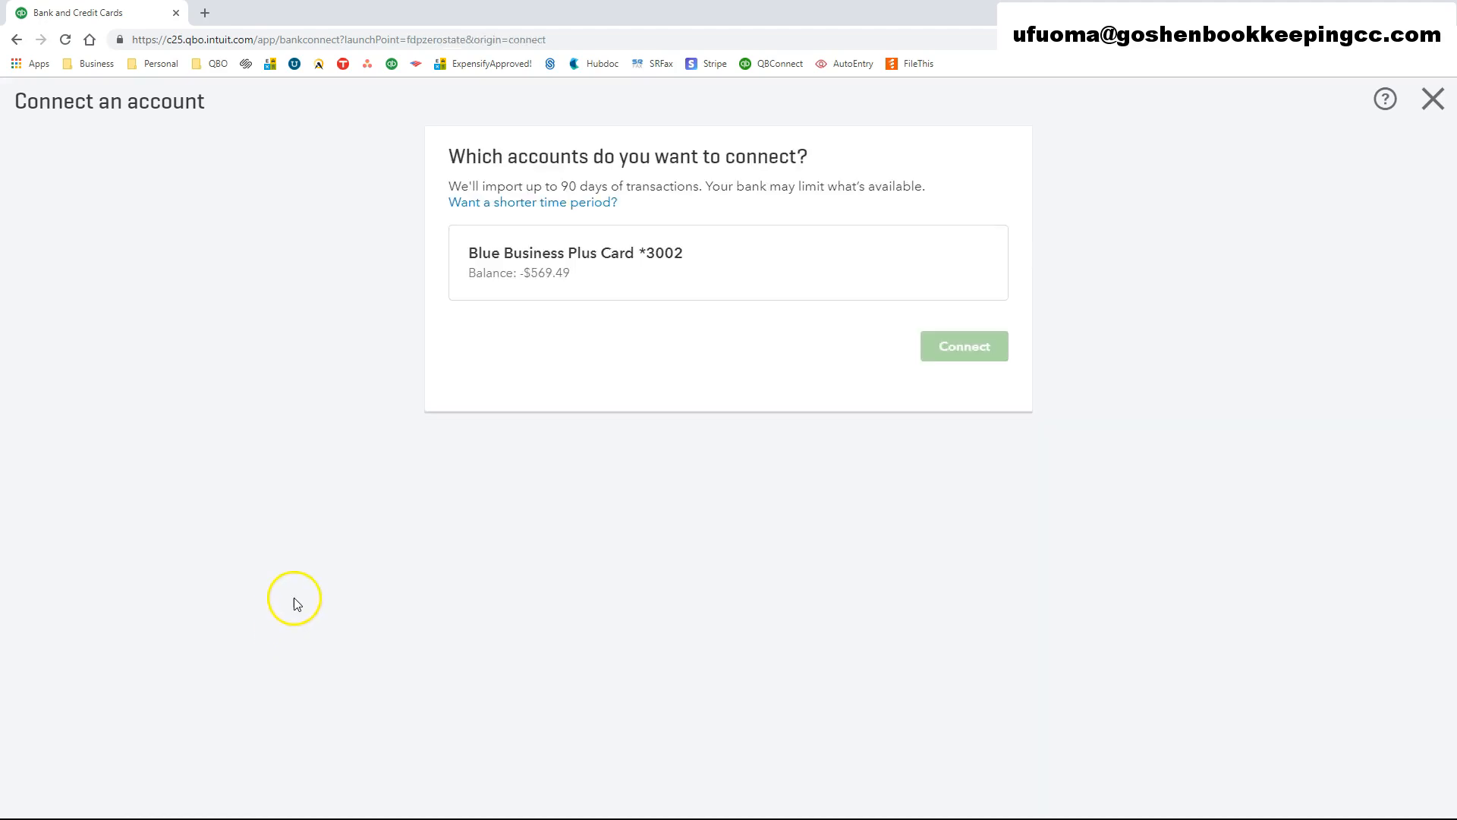
{"action": "mouse_move", "coordinate": [299, 381]}
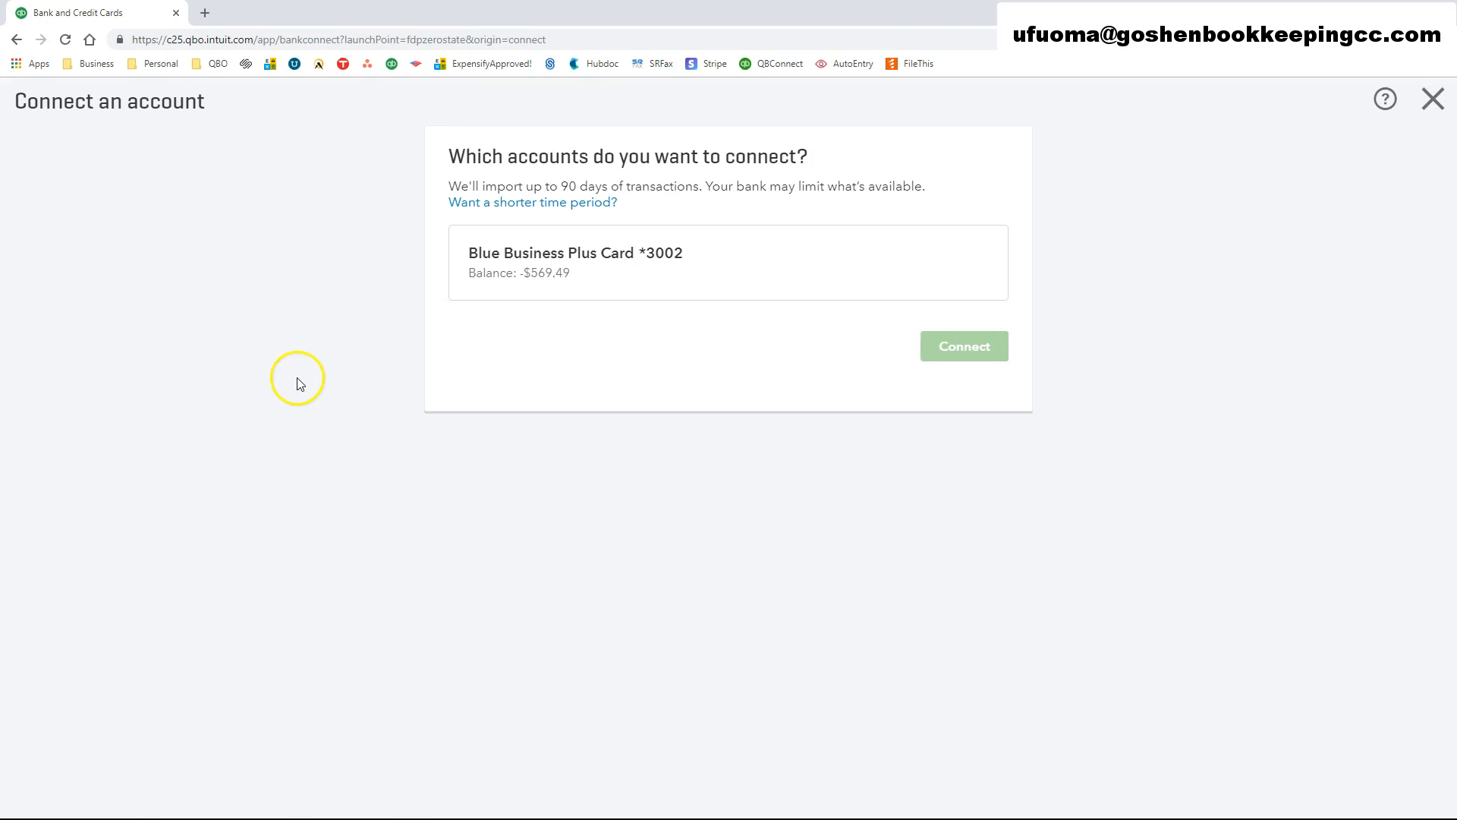
{"action": "mouse_move", "coordinate": [692, 302]}
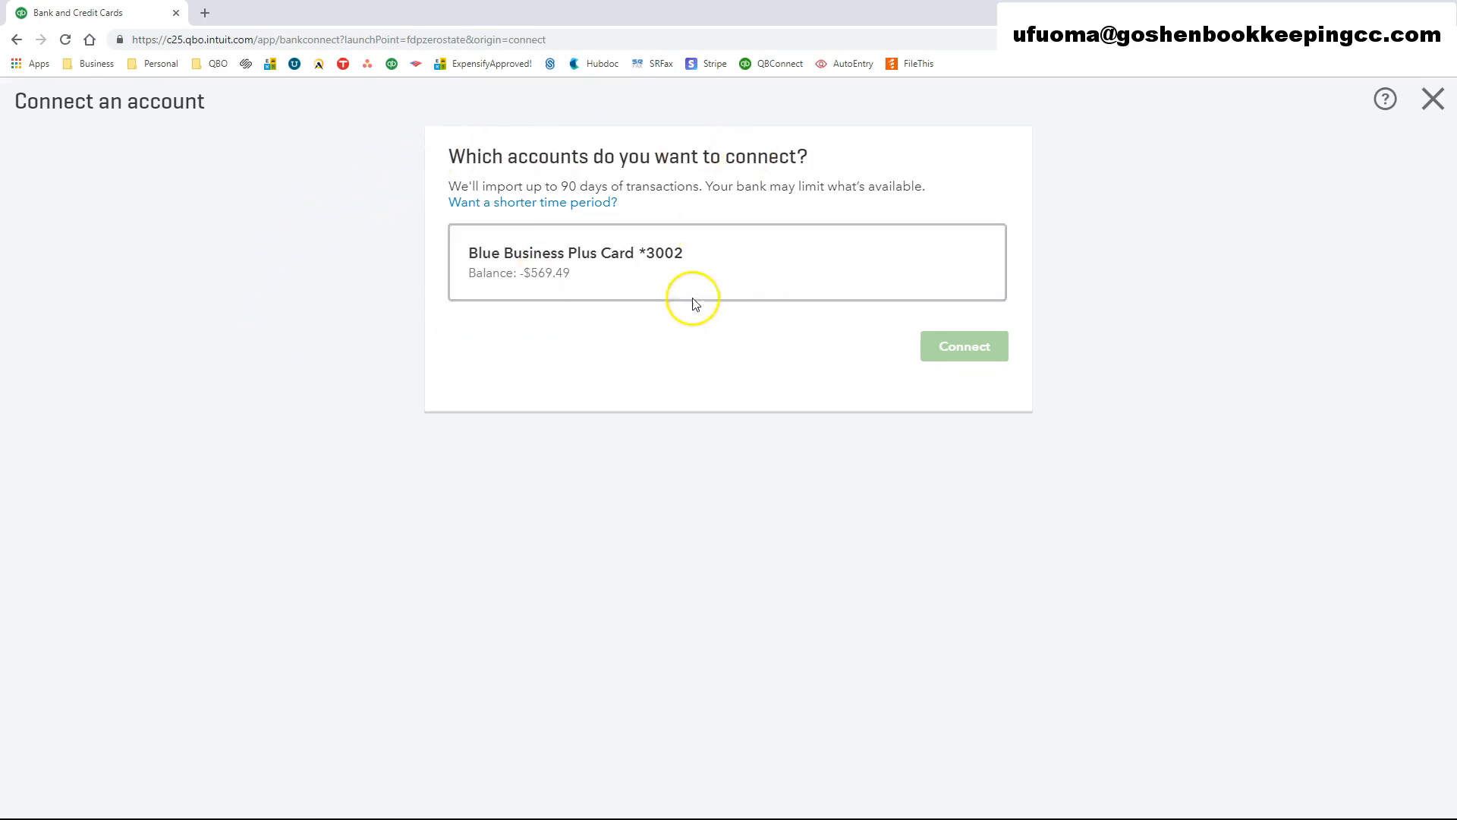
{"action": "mouse_move", "coordinate": [568, 353]}
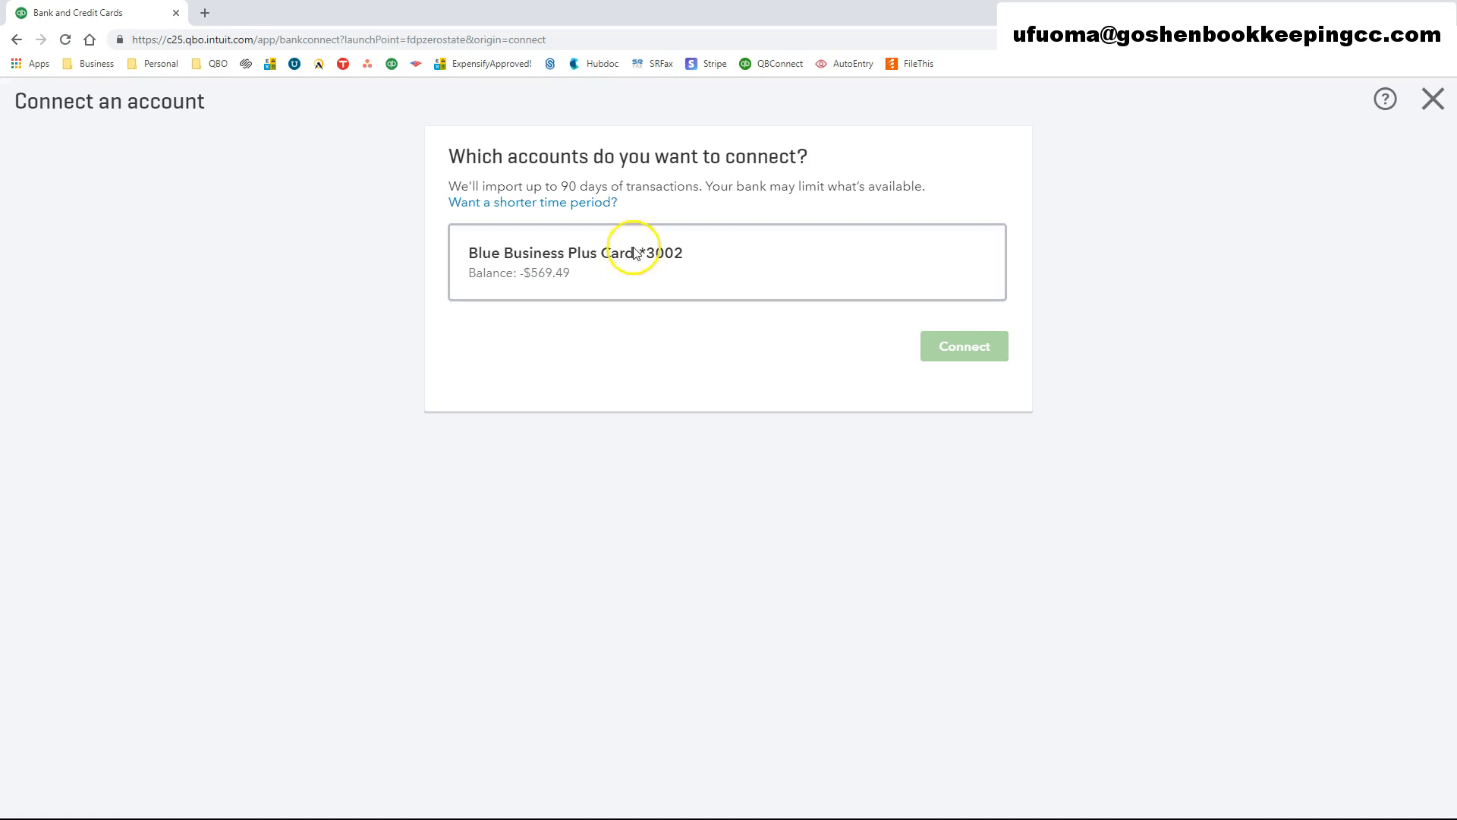
{"action": "mouse_move", "coordinate": [562, 286]}
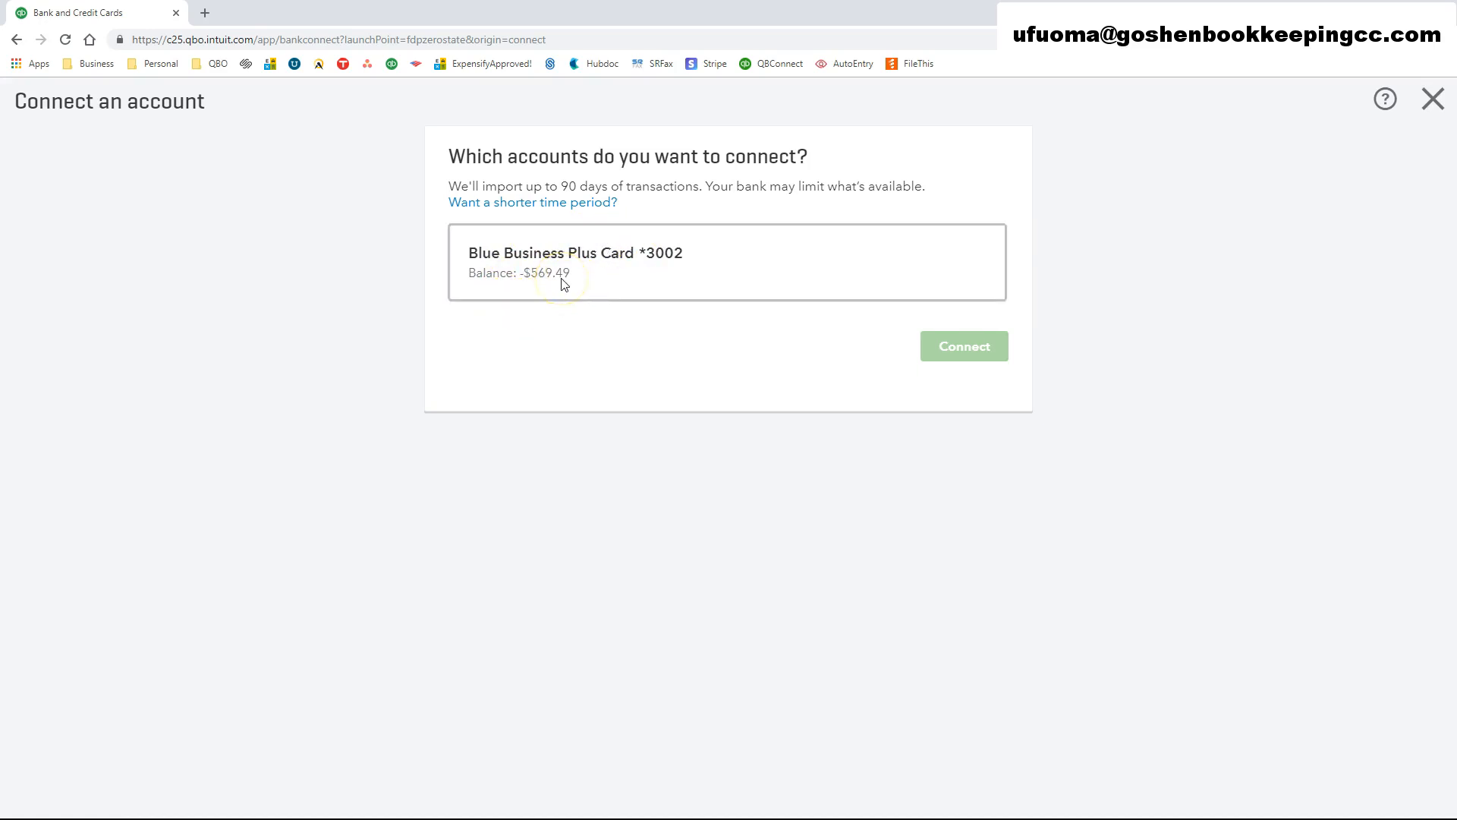
{"action": "left_click", "coordinate": [562, 281]}
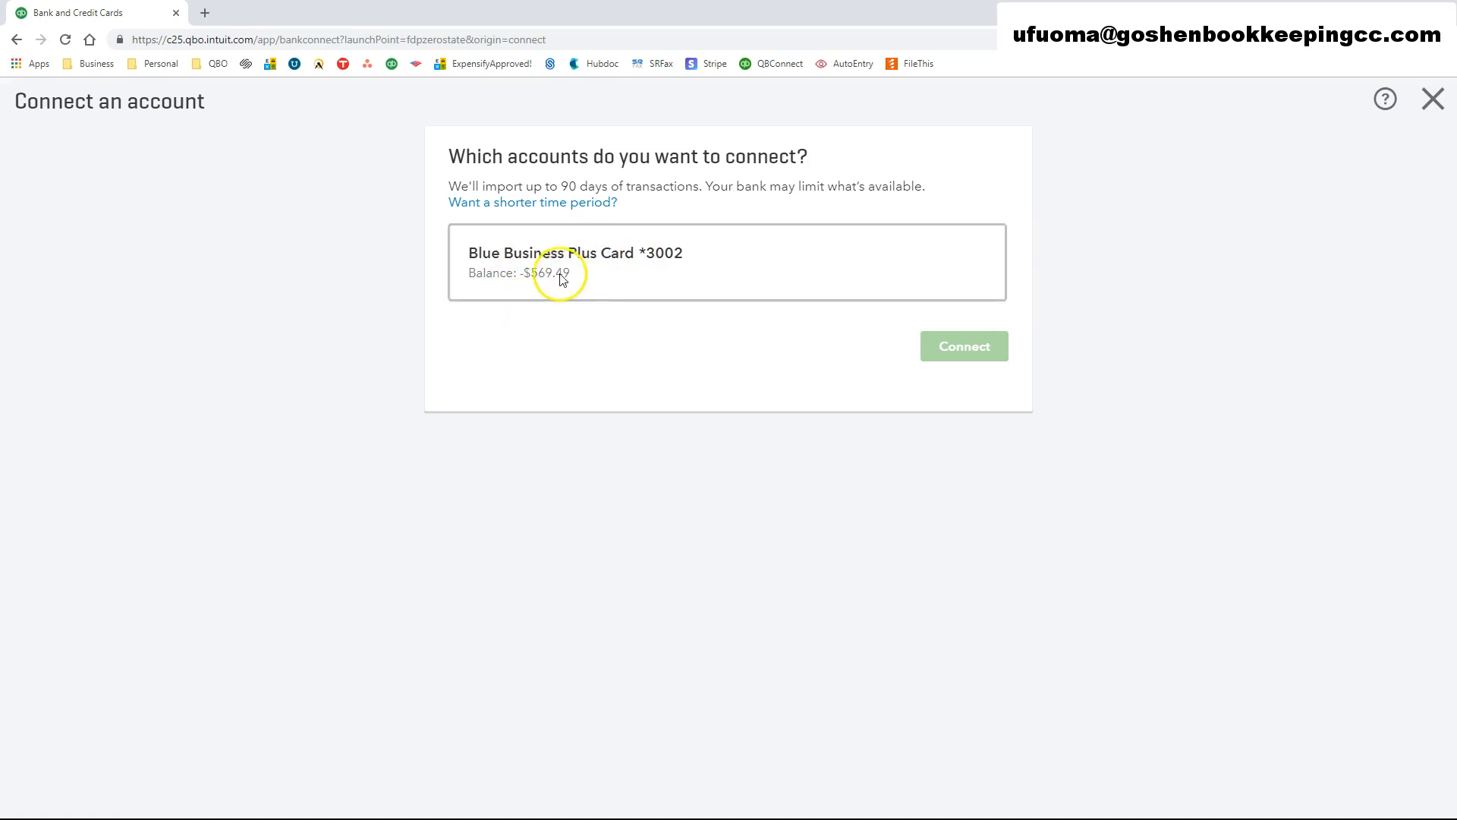
{"action": "mouse_move", "coordinate": [450, 193]}
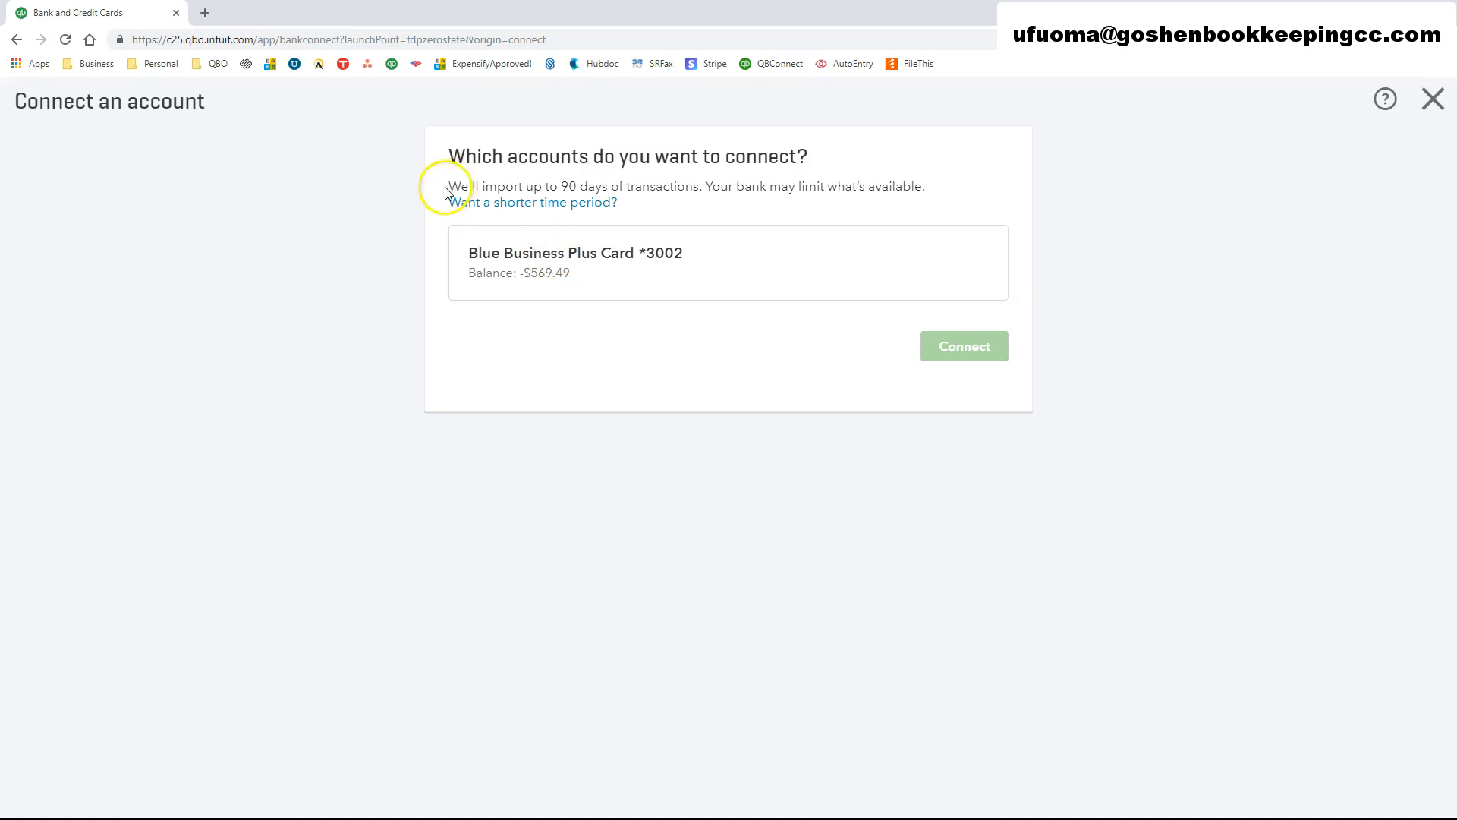
{"action": "mouse_move", "coordinate": [535, 198]}
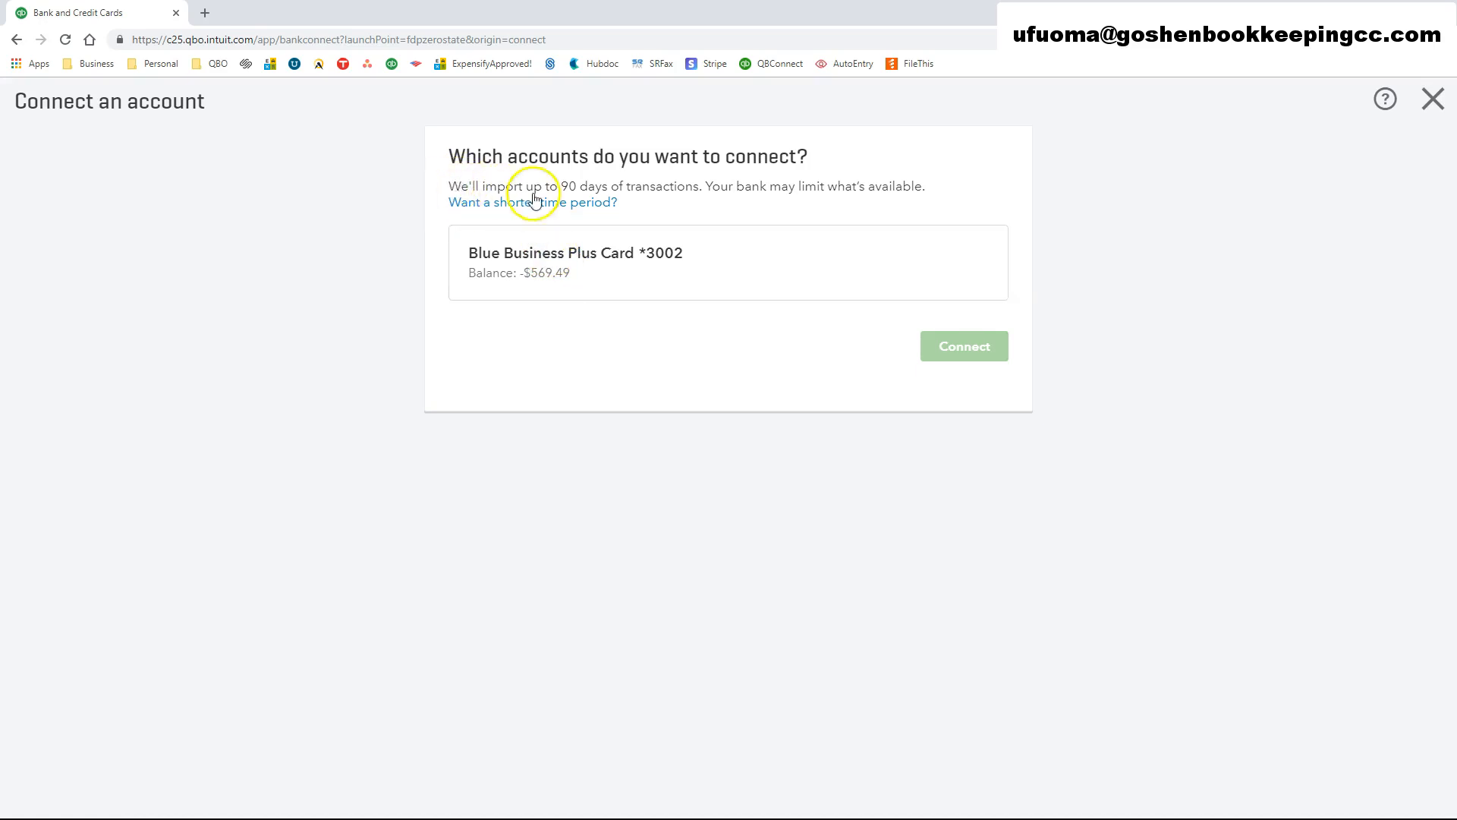
{"action": "mouse_move", "coordinate": [456, 185]}
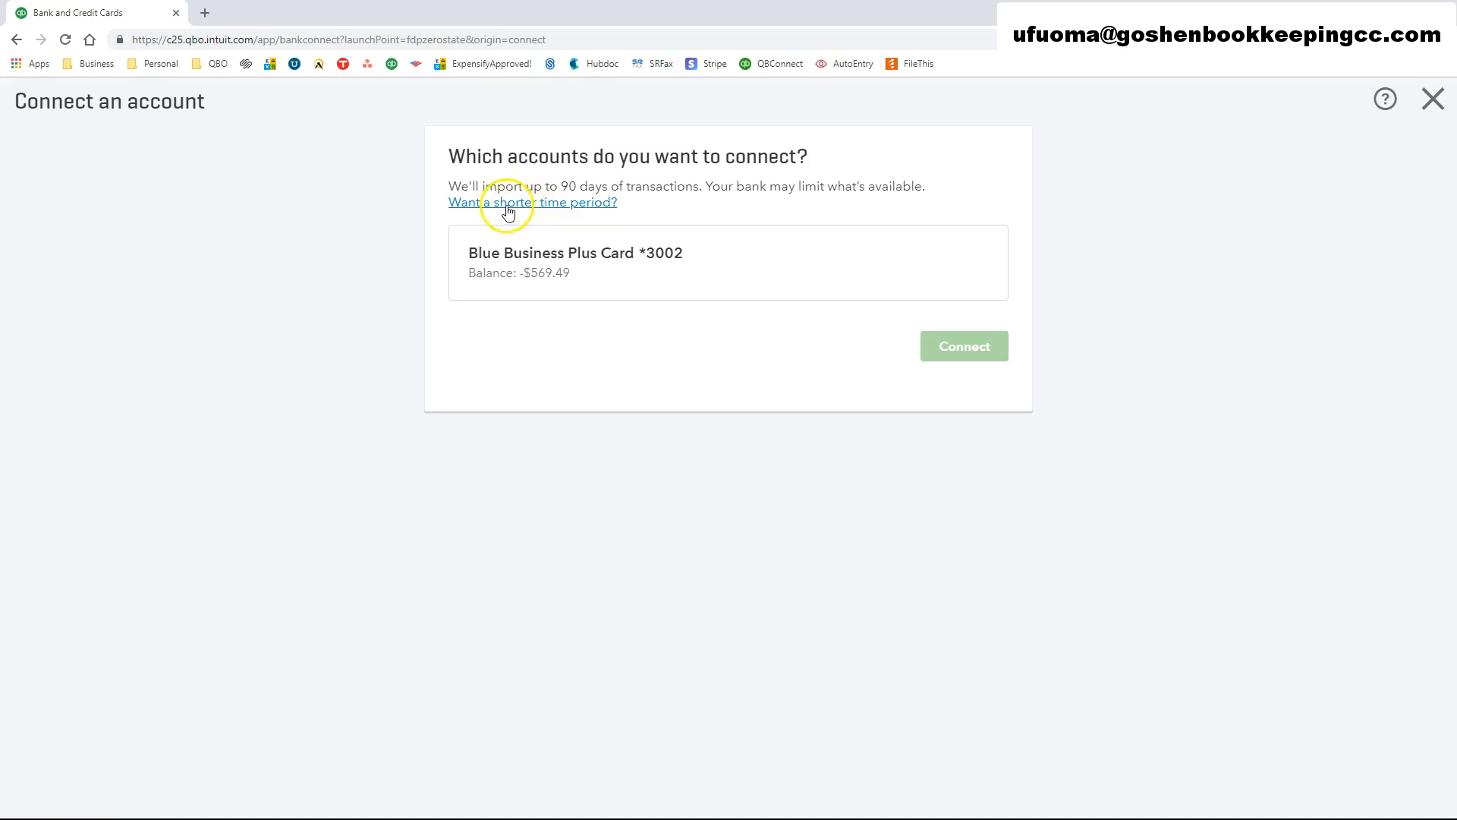
{"action": "mouse_move", "coordinate": [541, 211]}
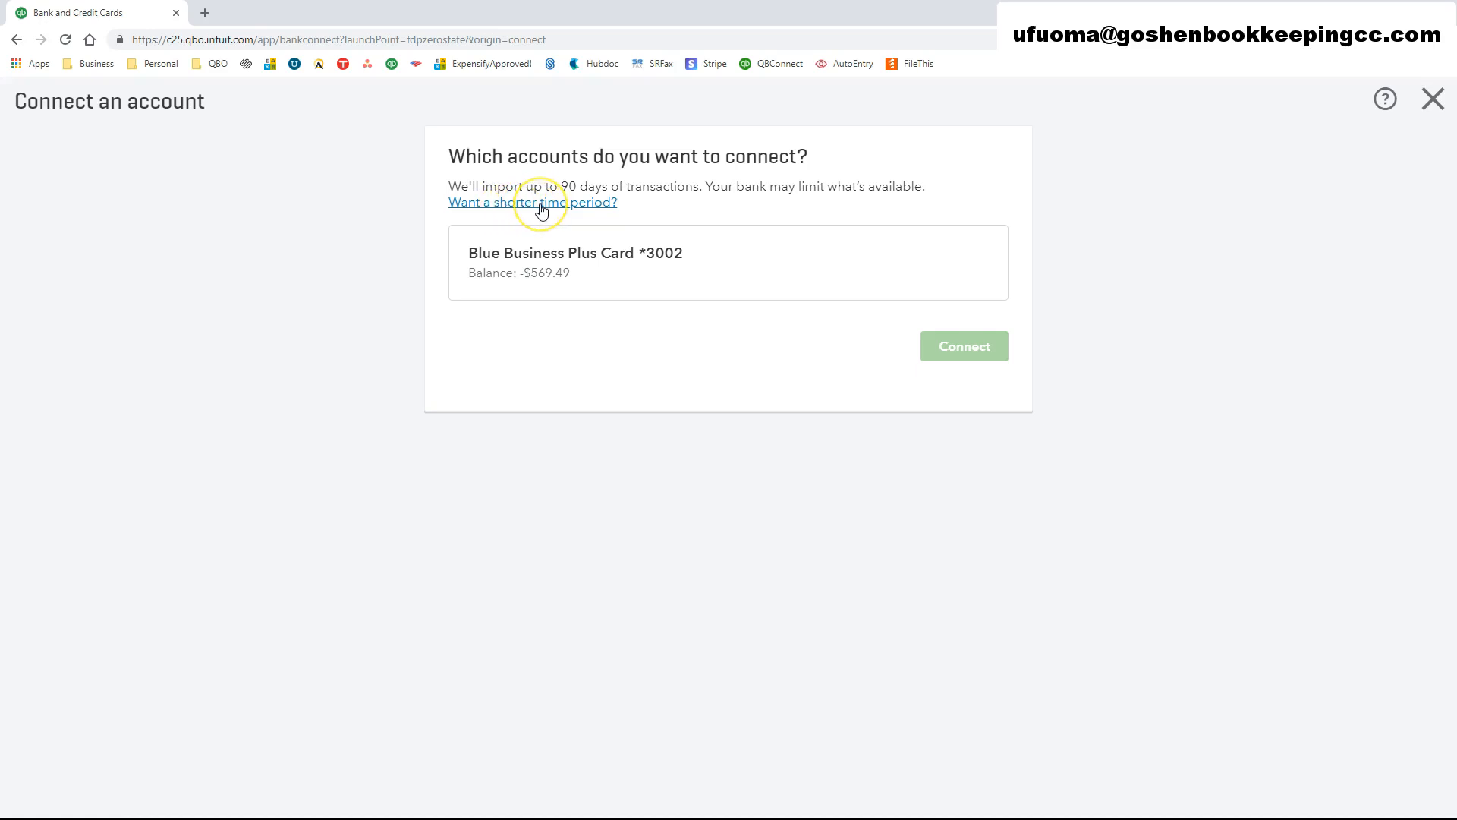
Step: Limit the Blue Business Plus Card *3002 import period to the last 30 days
{"action": "left_click", "coordinate": [531, 202]}
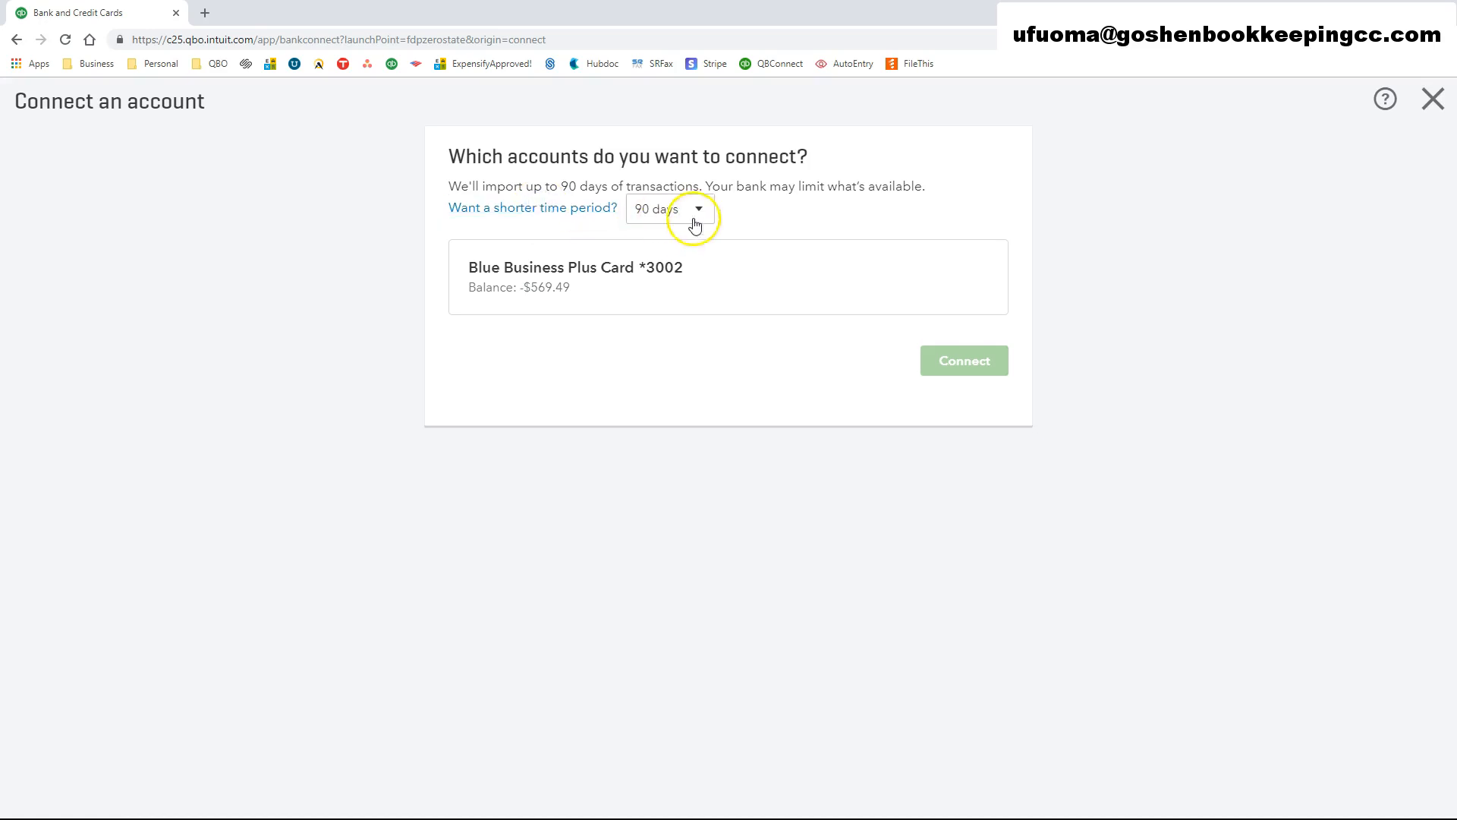
{"action": "left_click", "coordinate": [668, 208]}
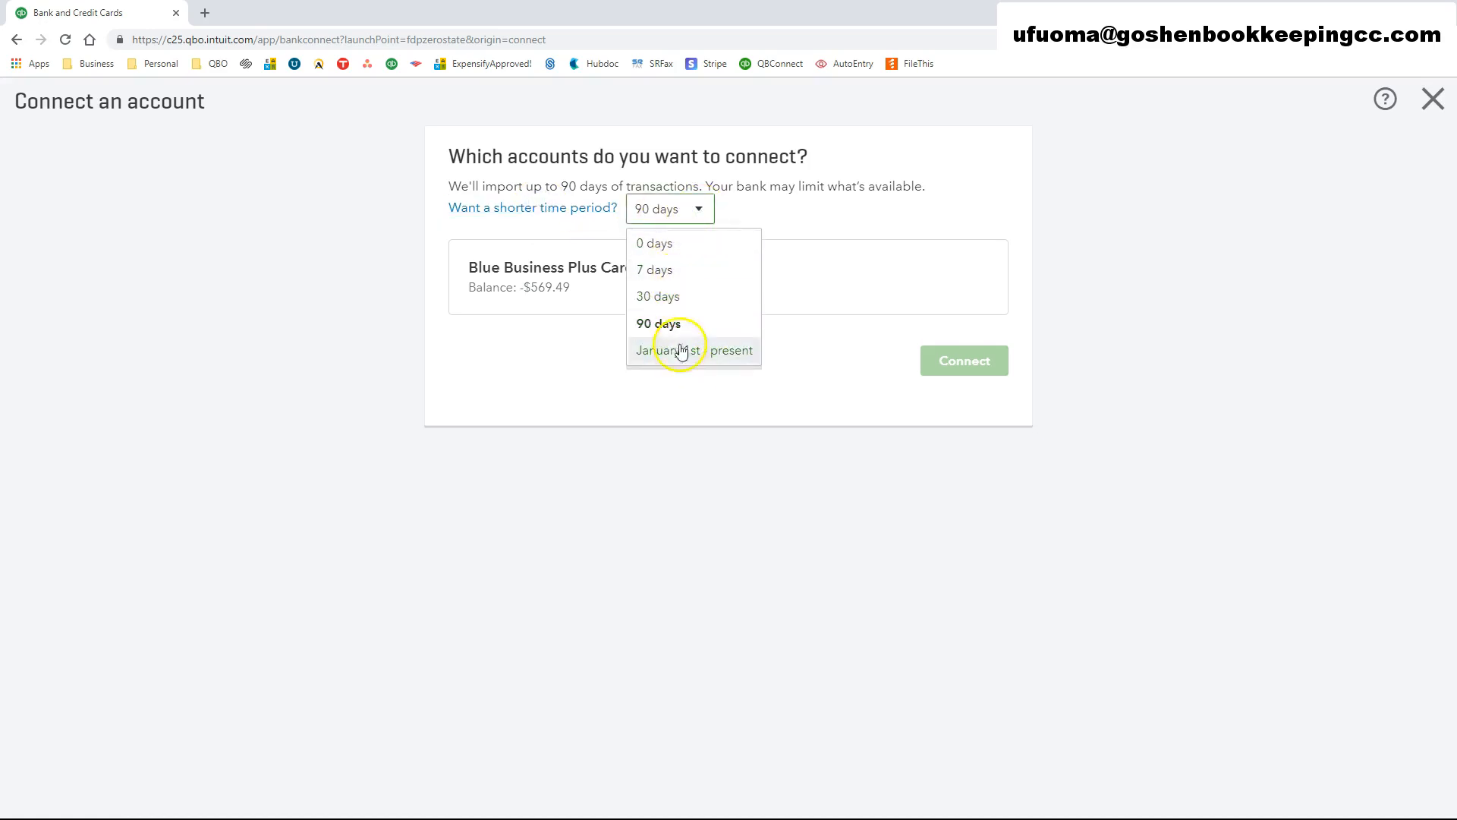
{"action": "mouse_move", "coordinate": [656, 271]}
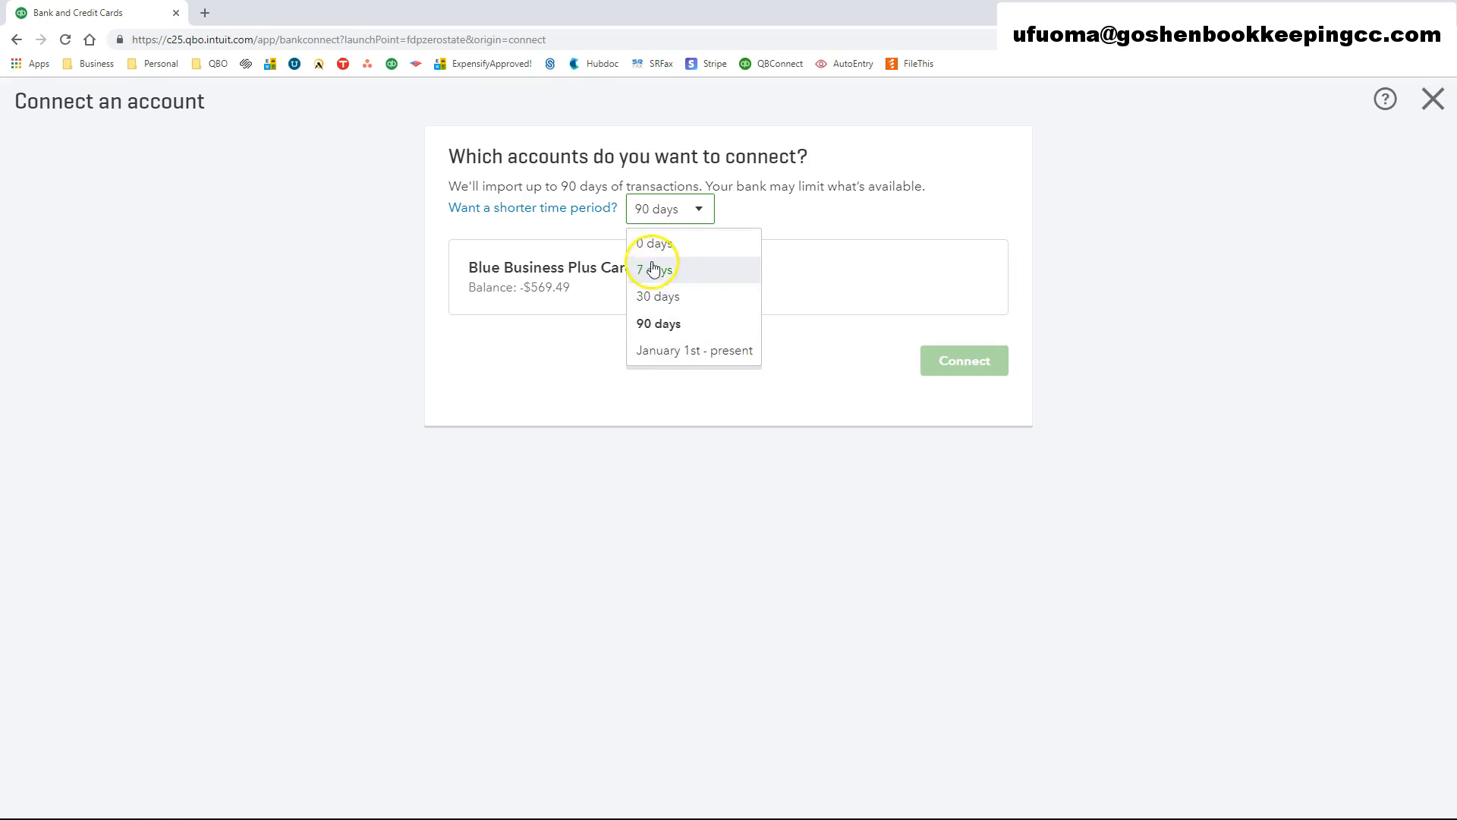
{"action": "mouse_move", "coordinate": [683, 321]}
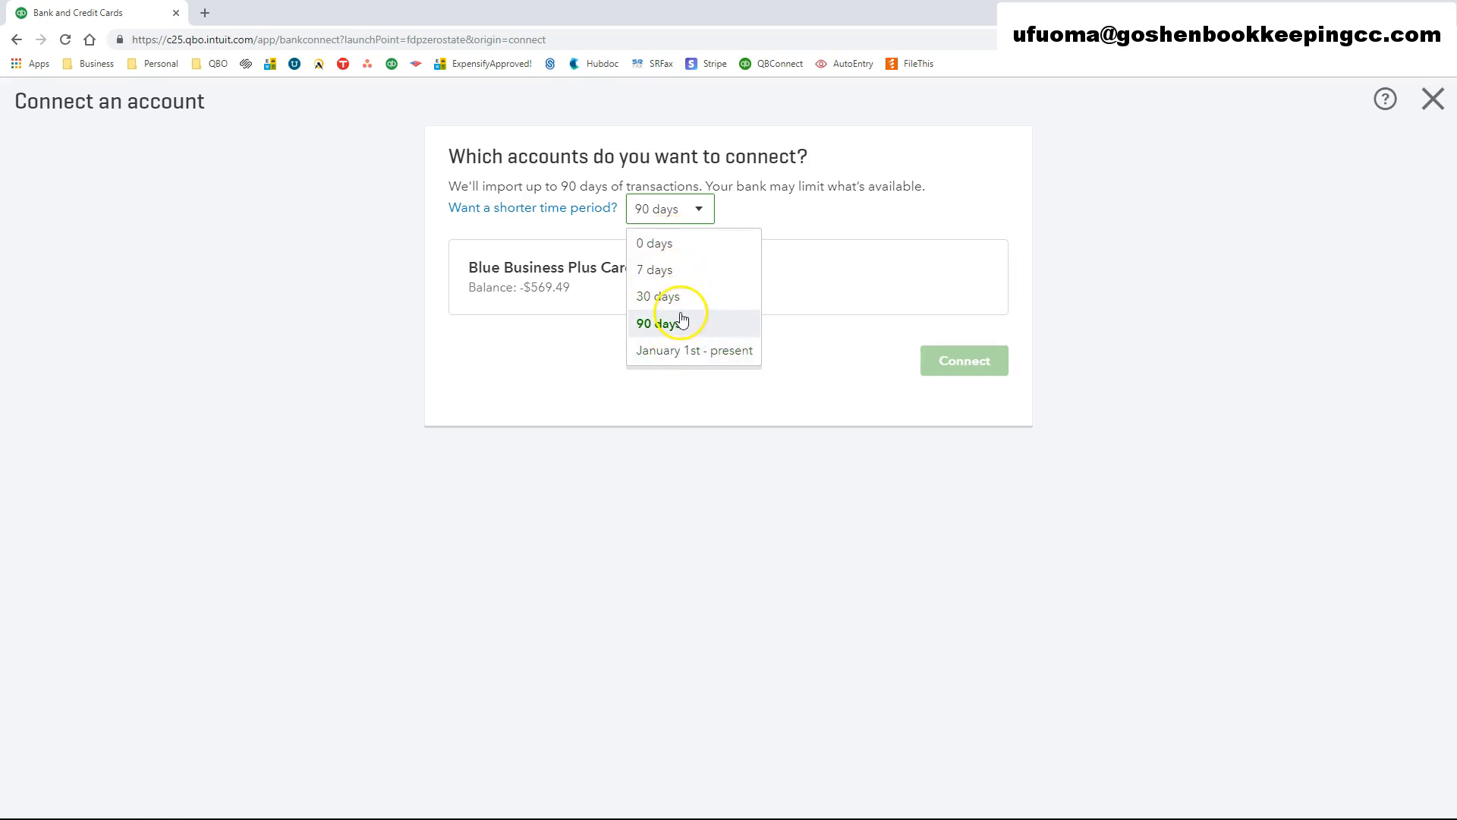
{"action": "mouse_move", "coordinate": [666, 270]}
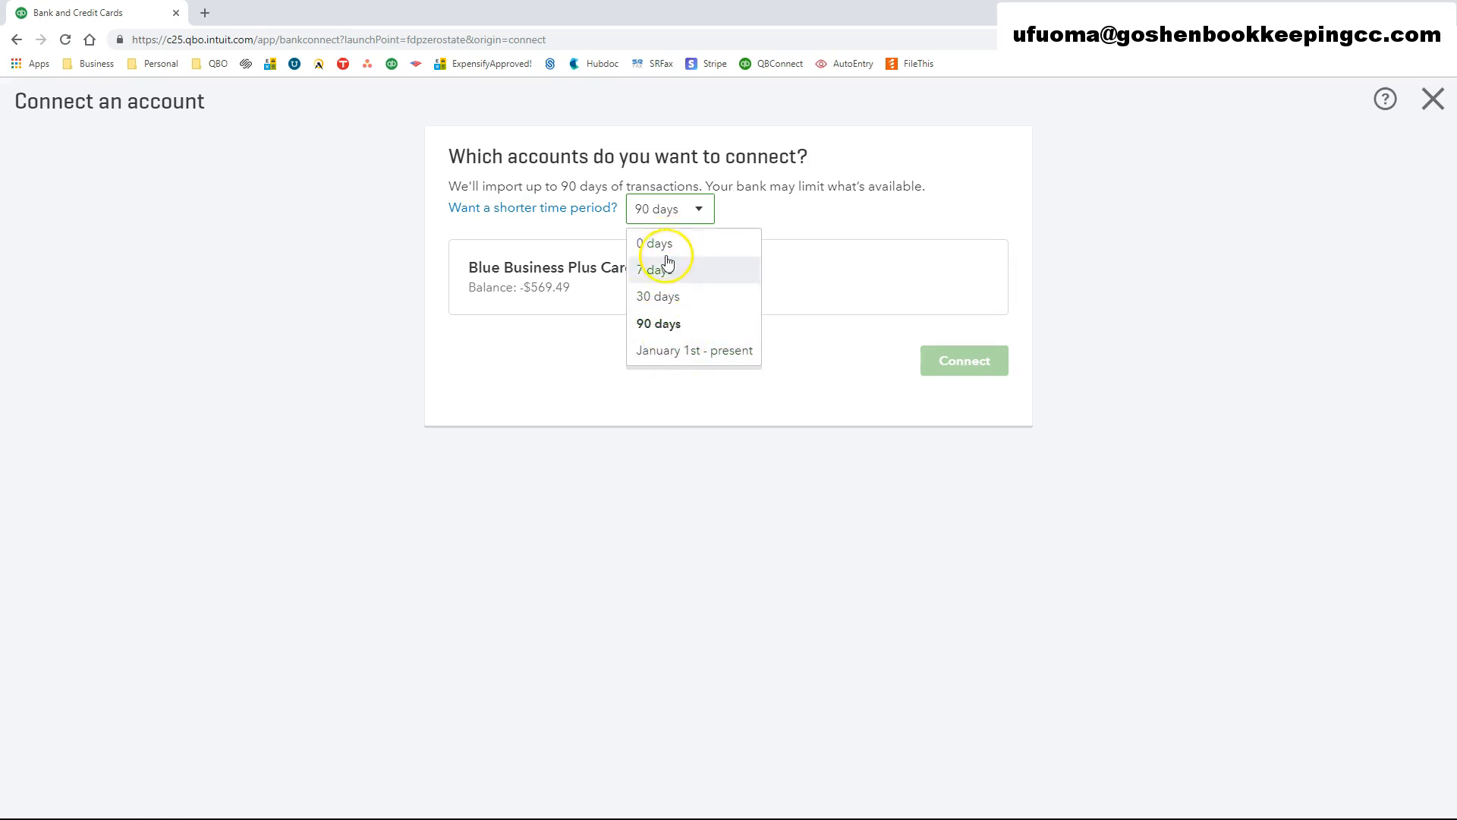
{"action": "mouse_move", "coordinate": [695, 351]}
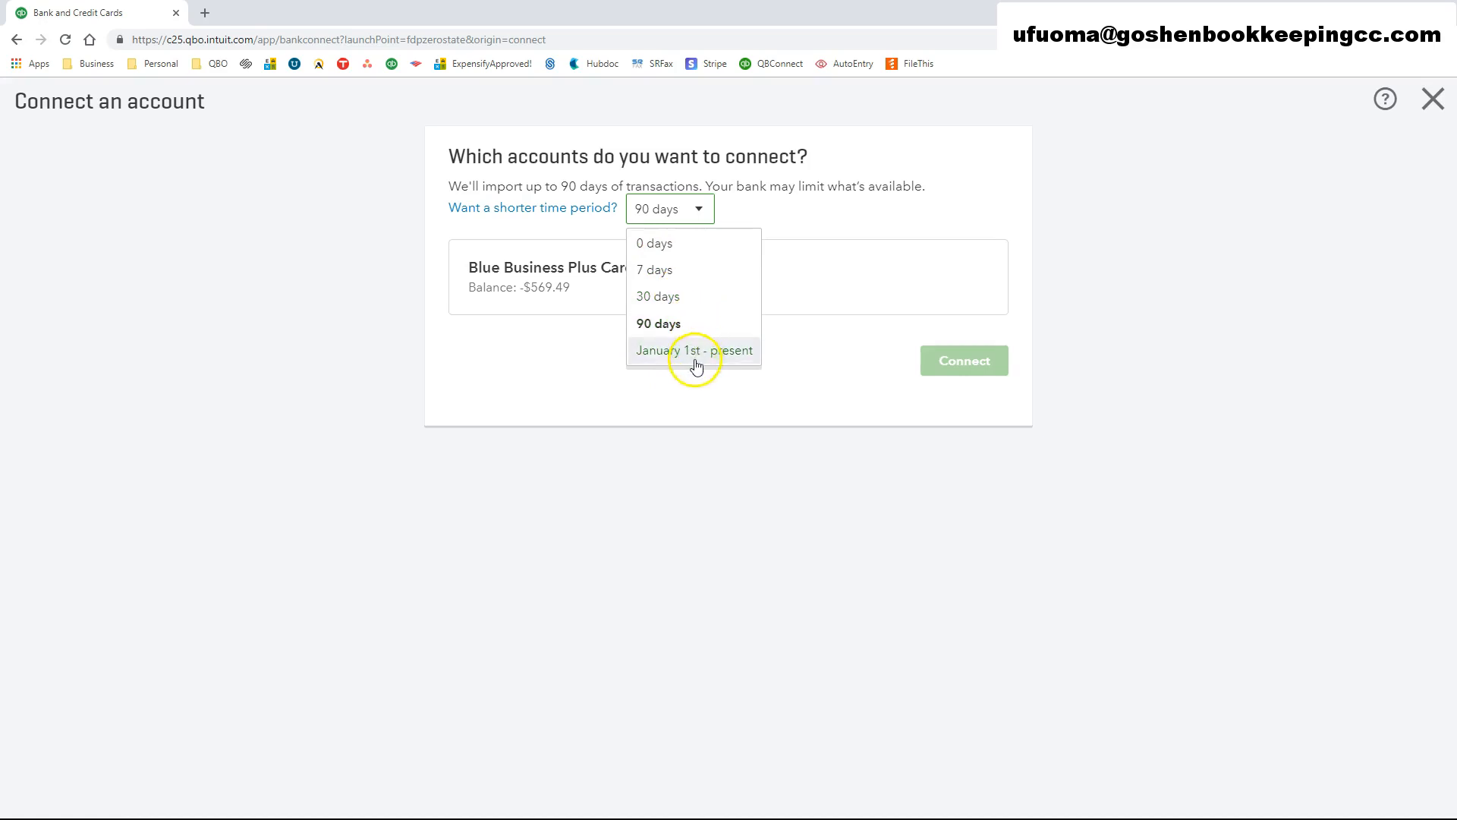
{"action": "mouse_move", "coordinate": [666, 305]}
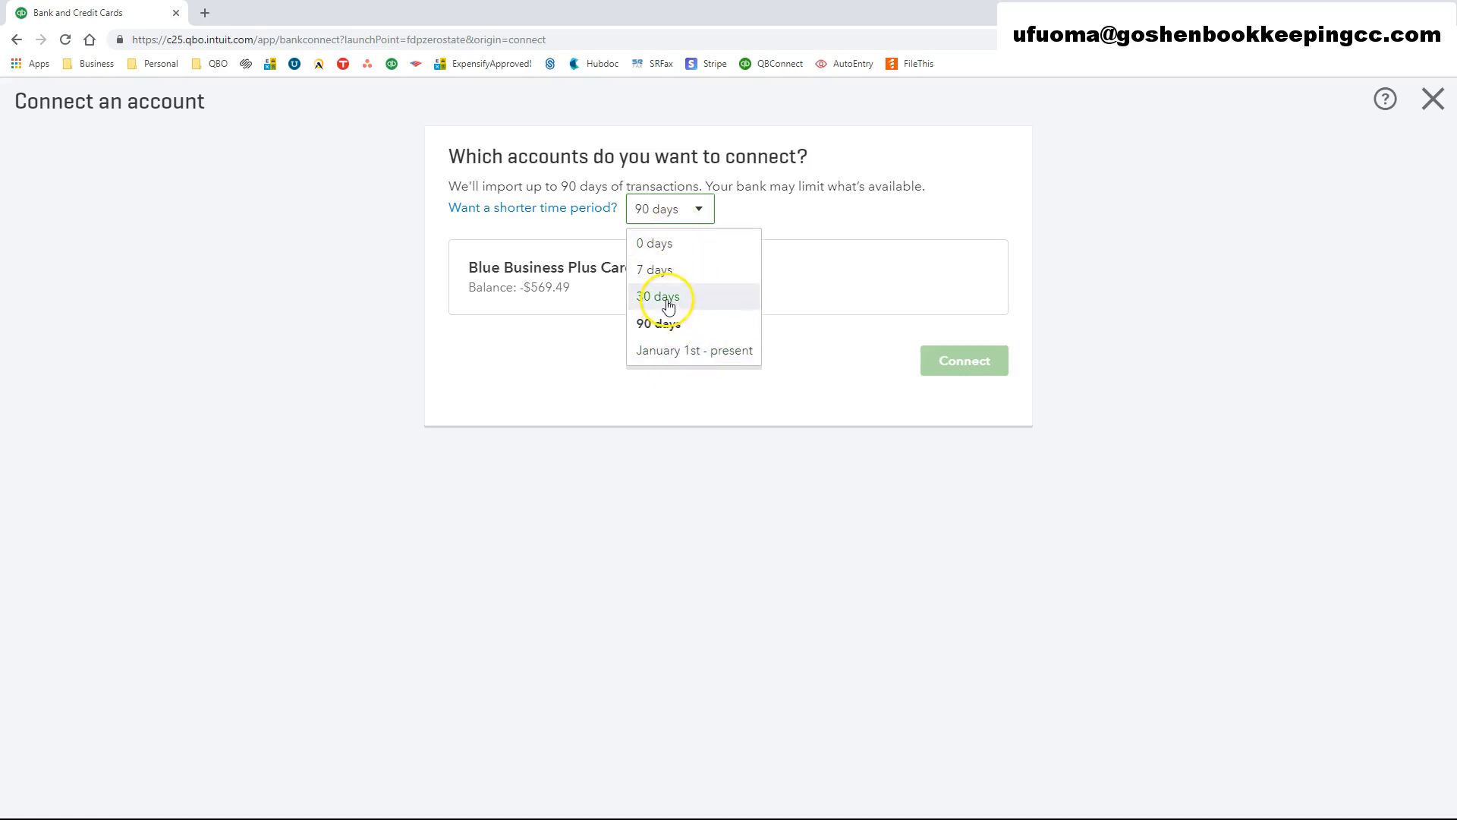
{"action": "left_click", "coordinate": [659, 296]}
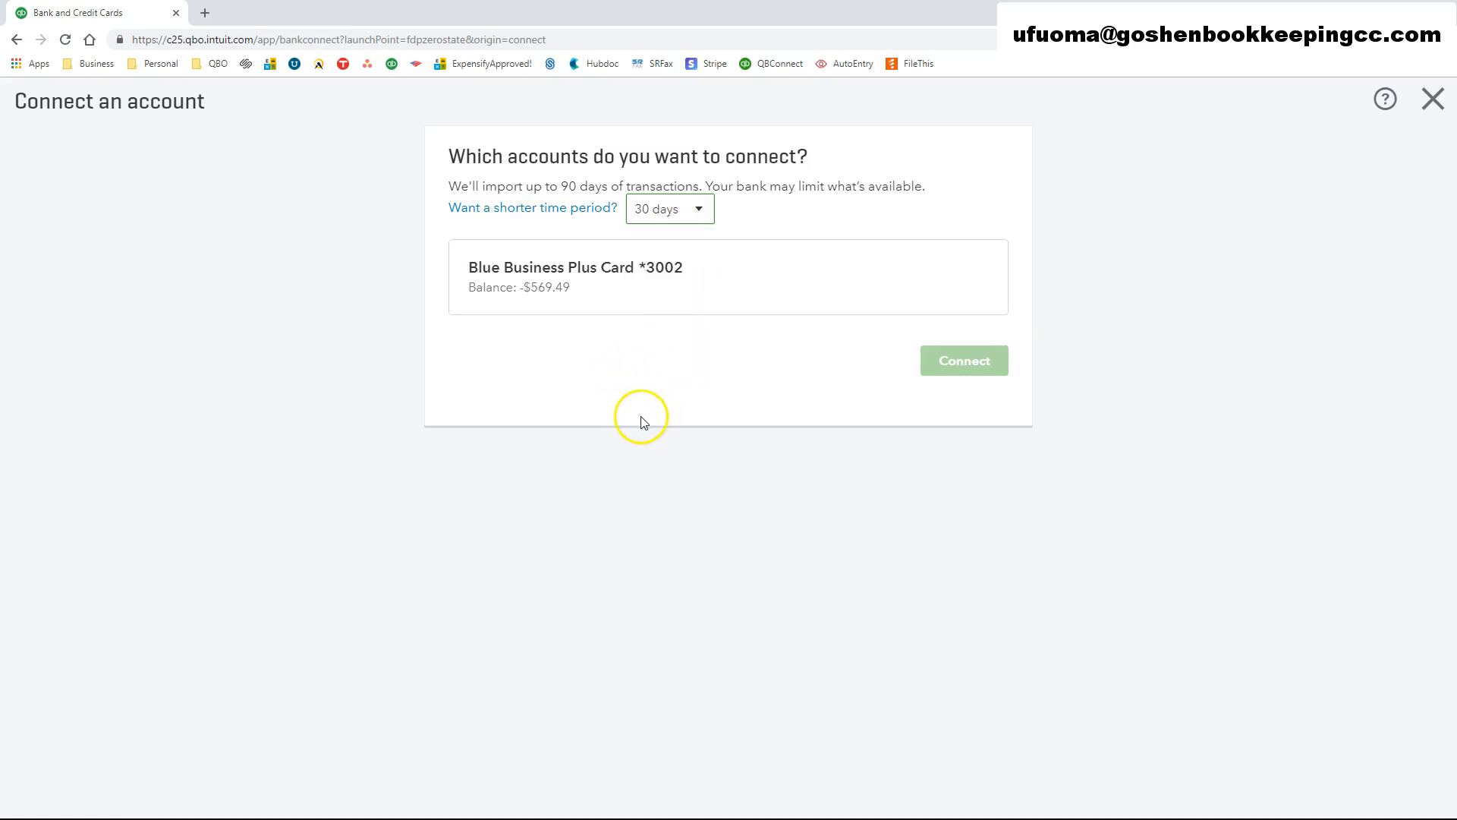
{"action": "mouse_move", "coordinate": [718, 302]}
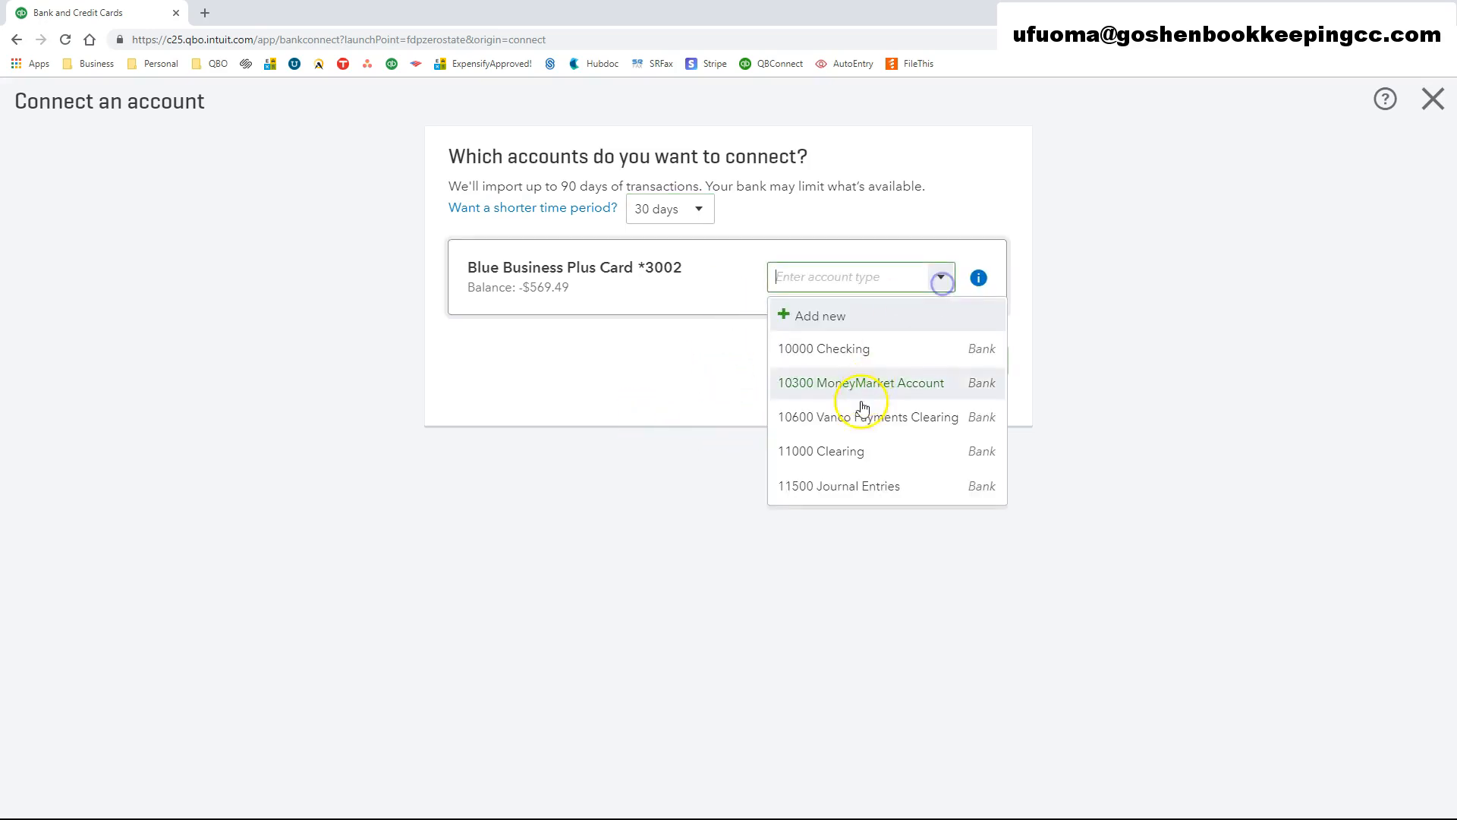
{"action": "mouse_move", "coordinate": [891, 389]}
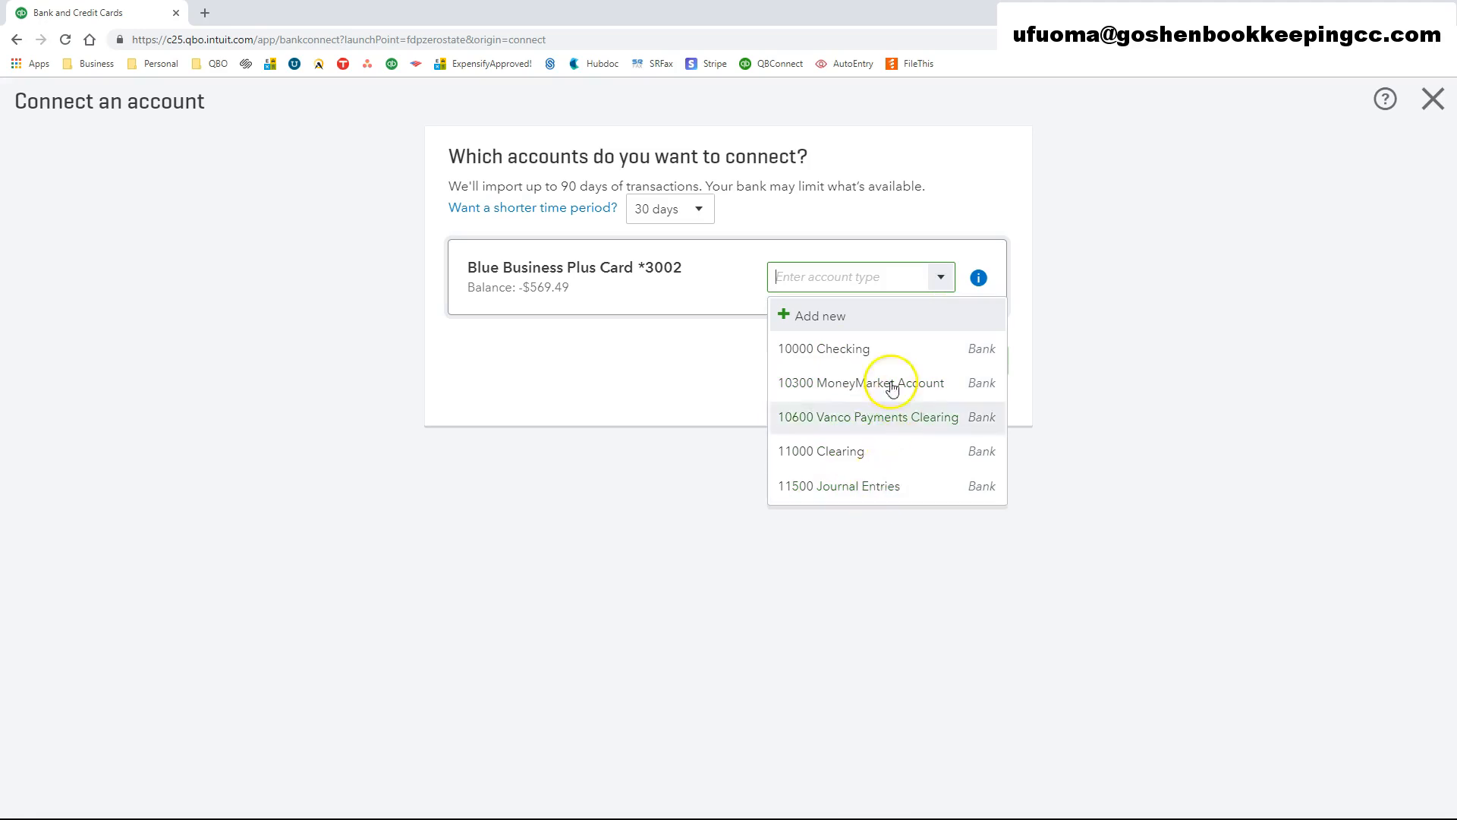
Step: Choose '+ Add new' to create a new account for the card to link to
{"action": "left_click", "coordinate": [819, 316]}
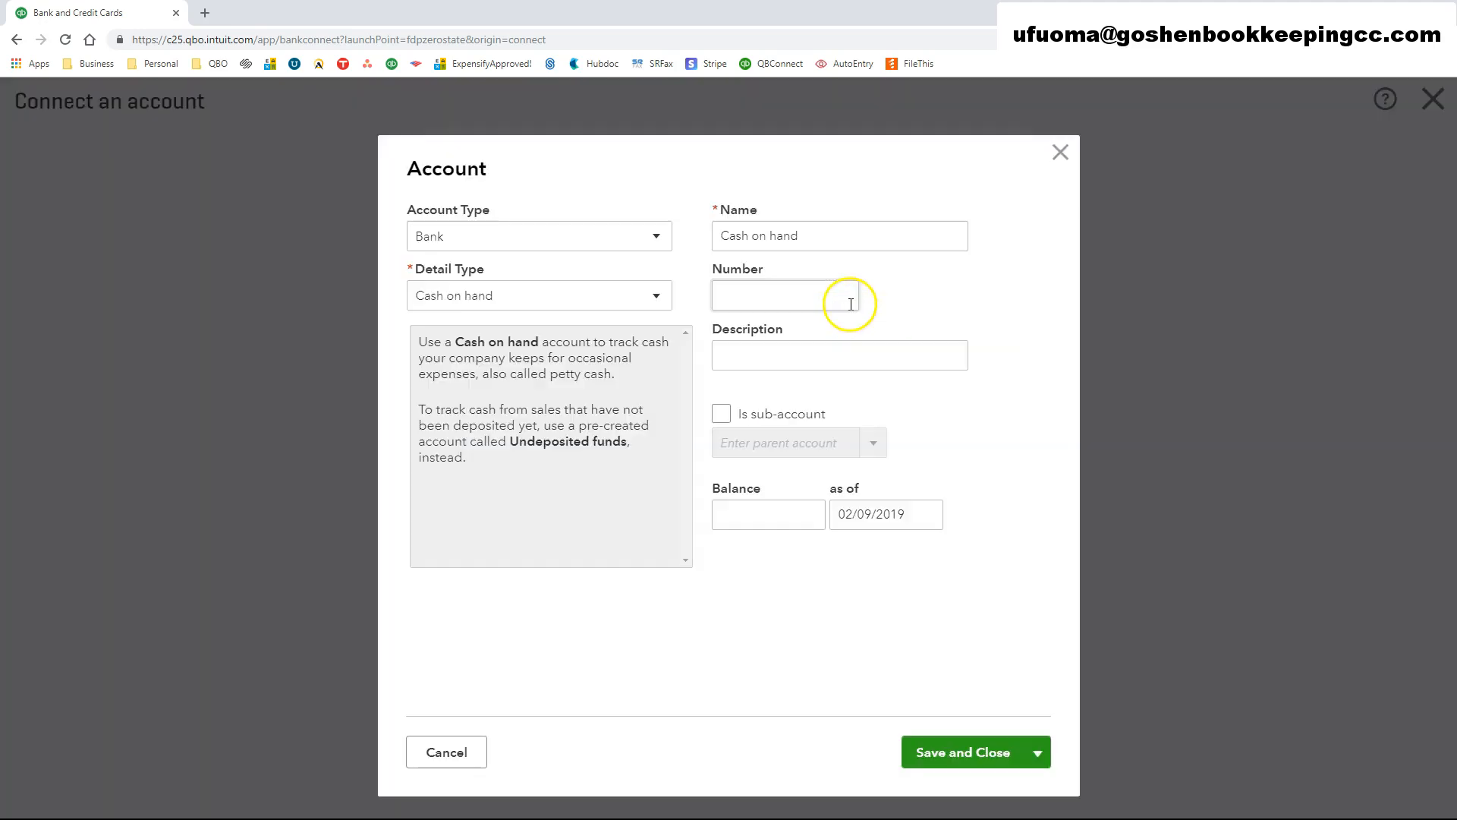
Step: Set the new account's type to Credit Card and save it
{"action": "left_click", "coordinate": [654, 235]}
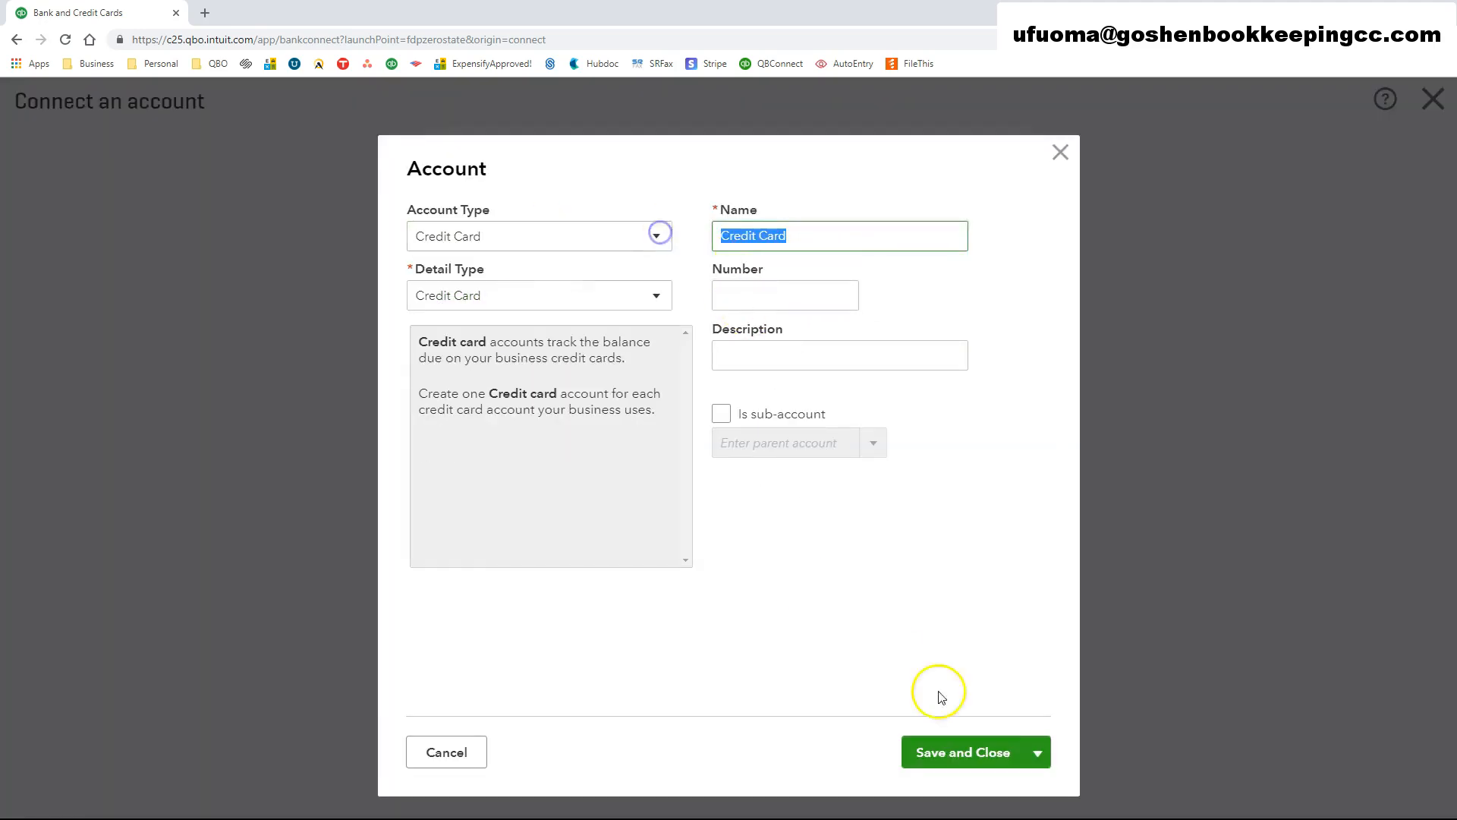
{"action": "left_click", "coordinate": [964, 752]}
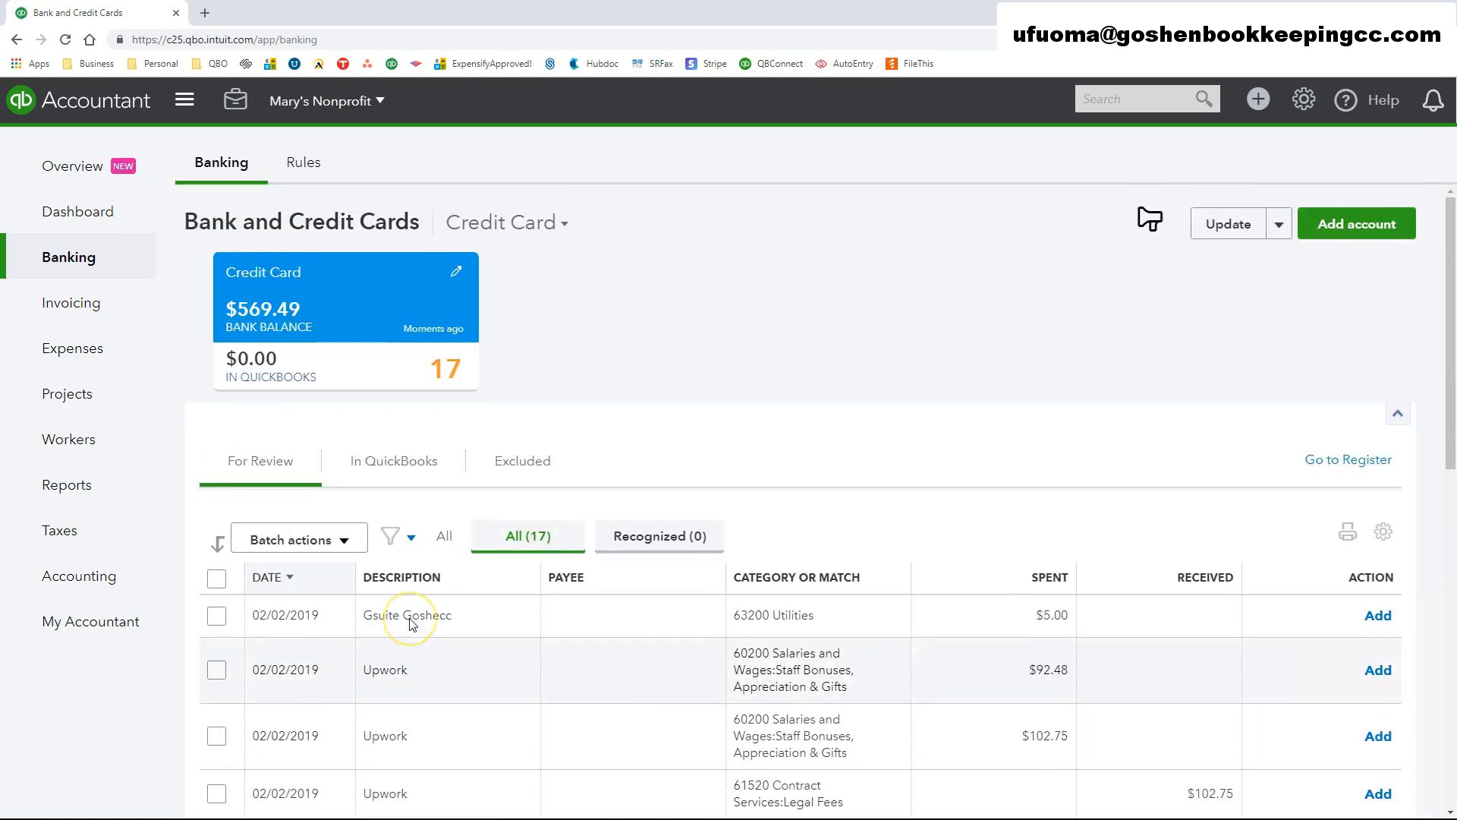
{"action": "mouse_move", "coordinate": [515, 612]}
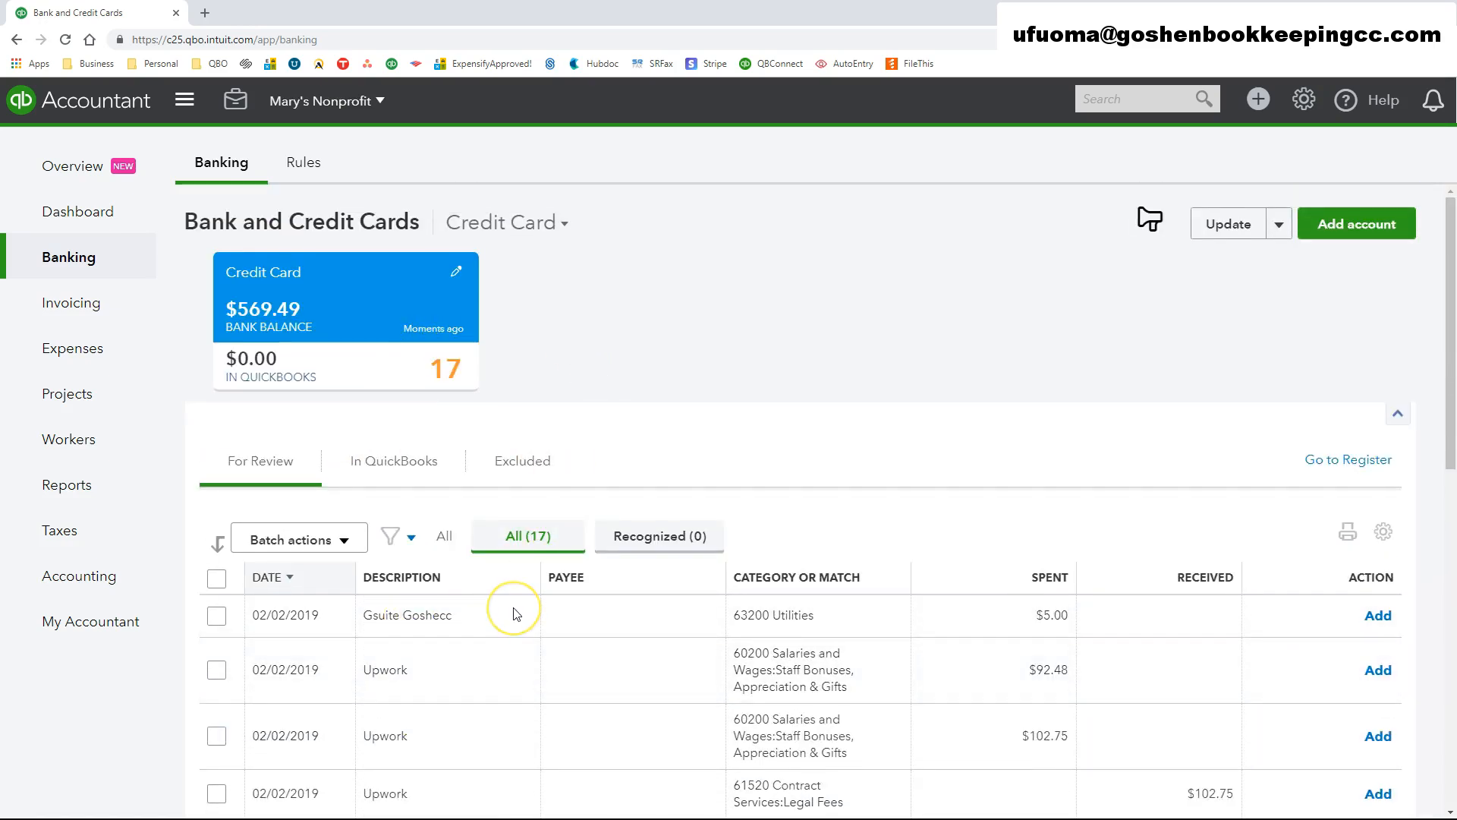
Step: Connect the card so the Banking center shows the Credit Card account with 17 transactions for review
{"action": "scroll", "scroll_direction": "down", "scroll_amount": 3}
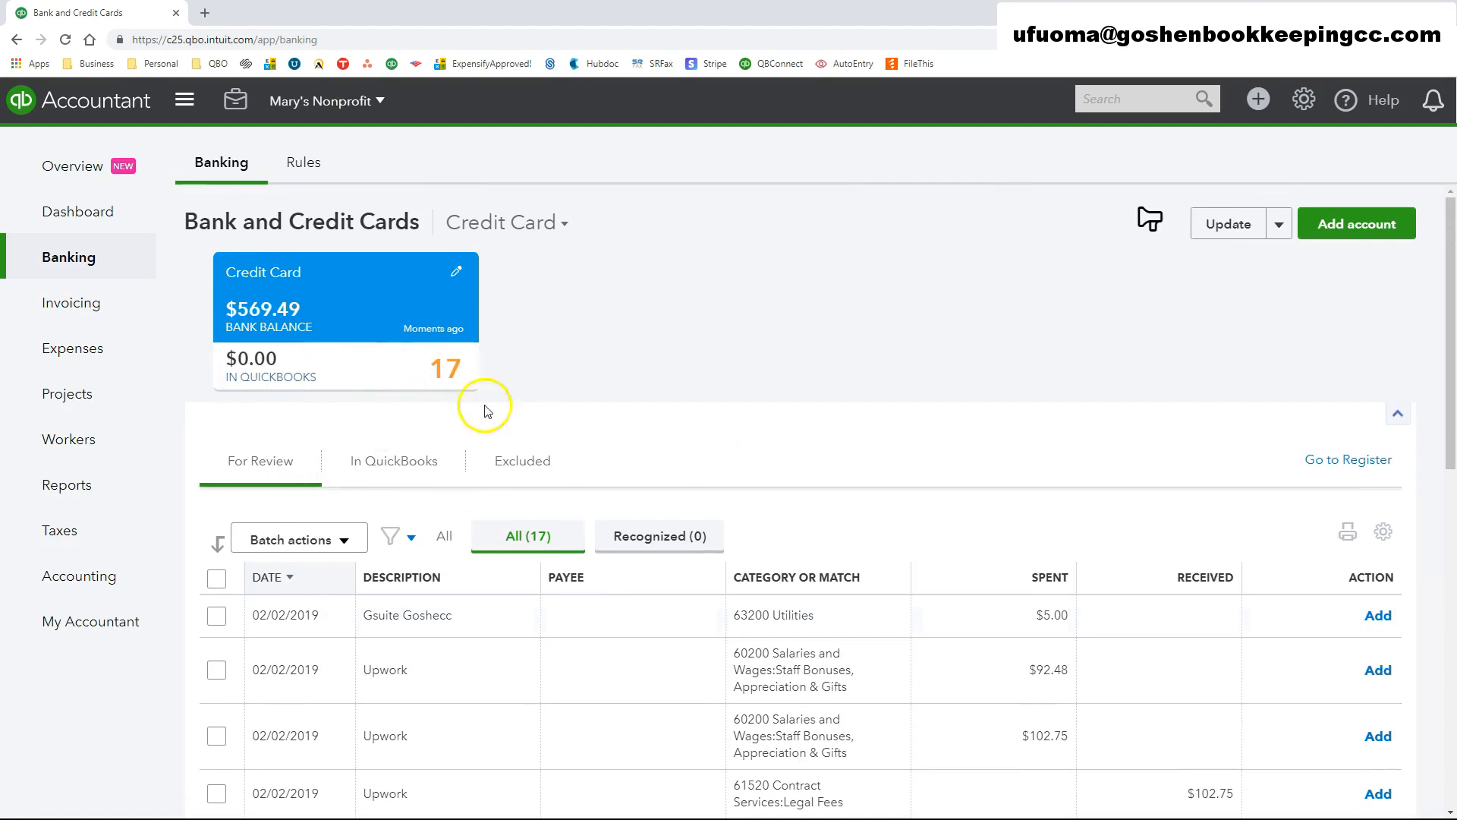
{"action": "mouse_move", "coordinate": [1355, 223]}
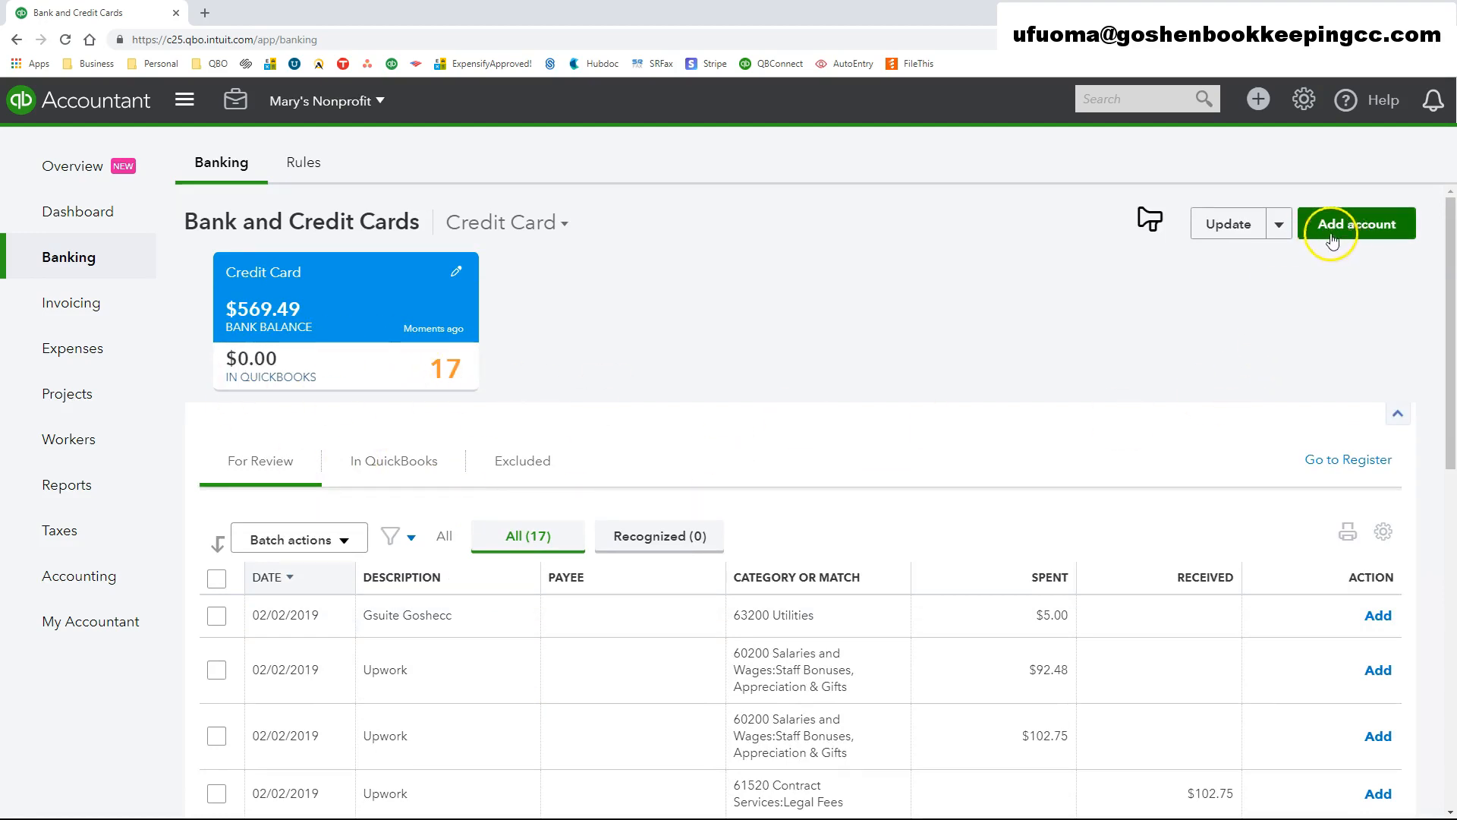
{"action": "left_click", "coordinate": [1356, 223]}
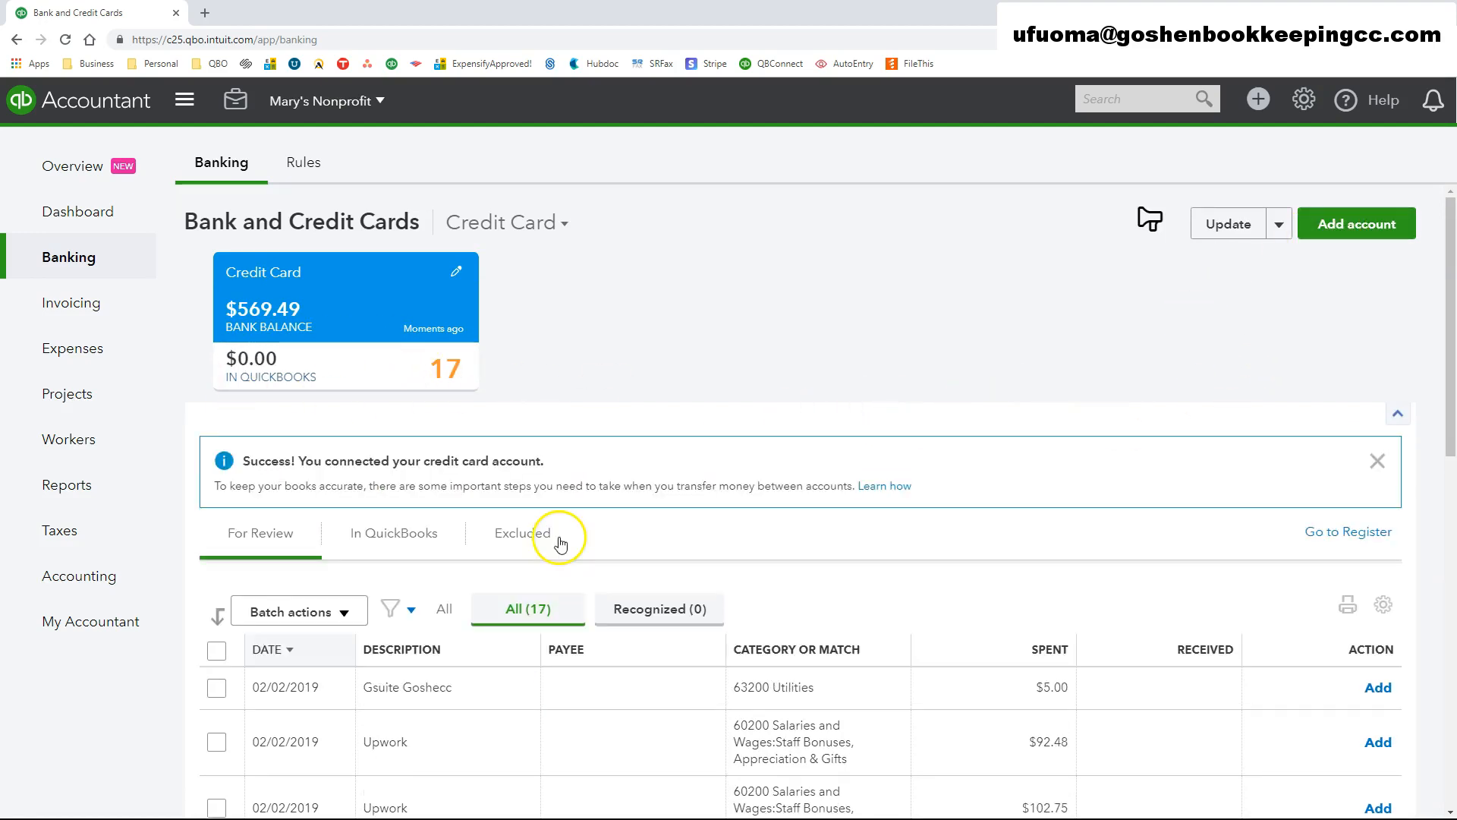
Step: Dismiss the 'Success! You connected your credit card account.' banner
{"action": "scroll", "scroll_direction": "down", "scroll_amount": 3}
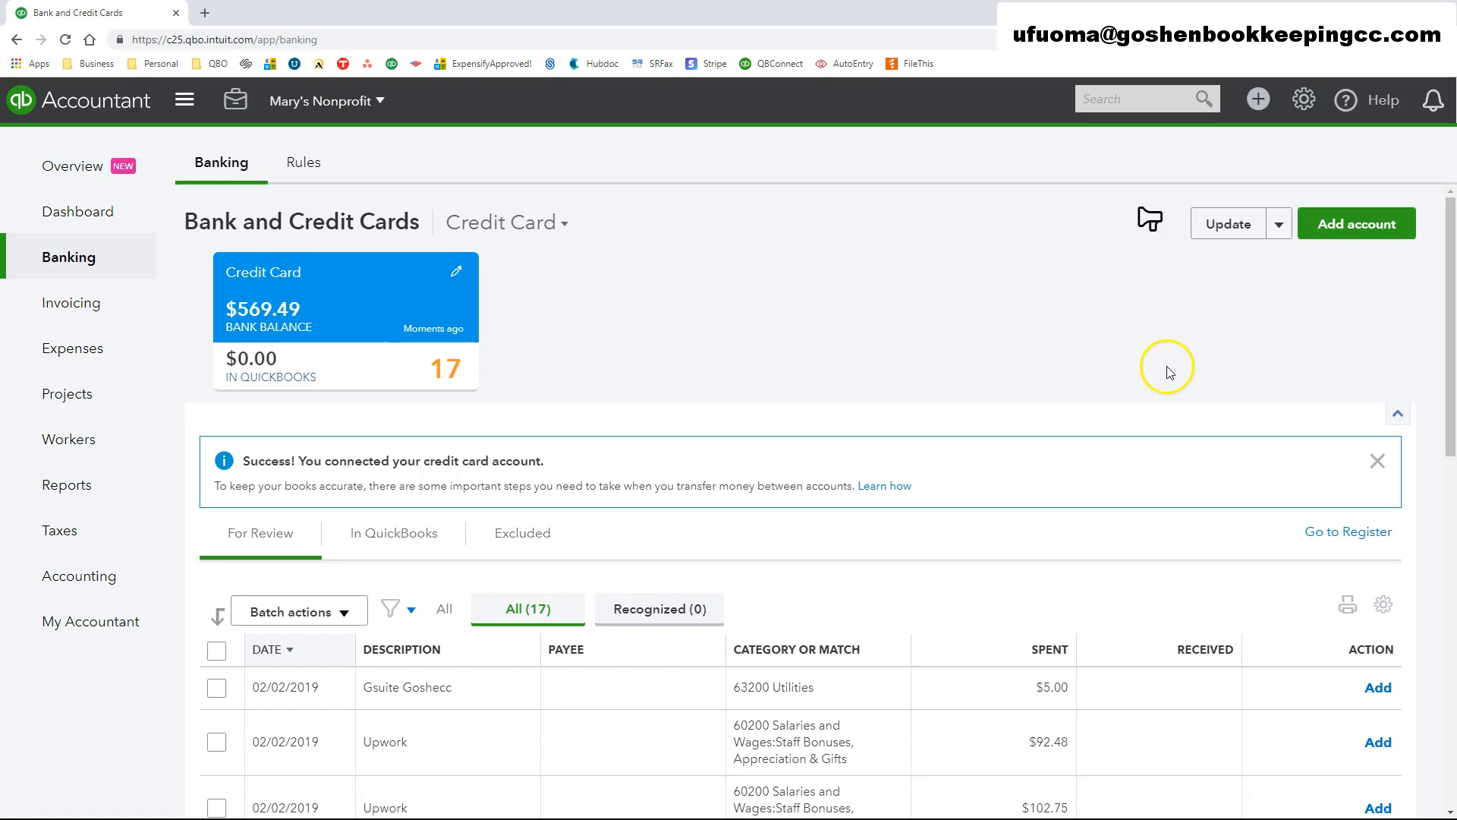
{"action": "left_click", "coordinate": [1377, 461]}
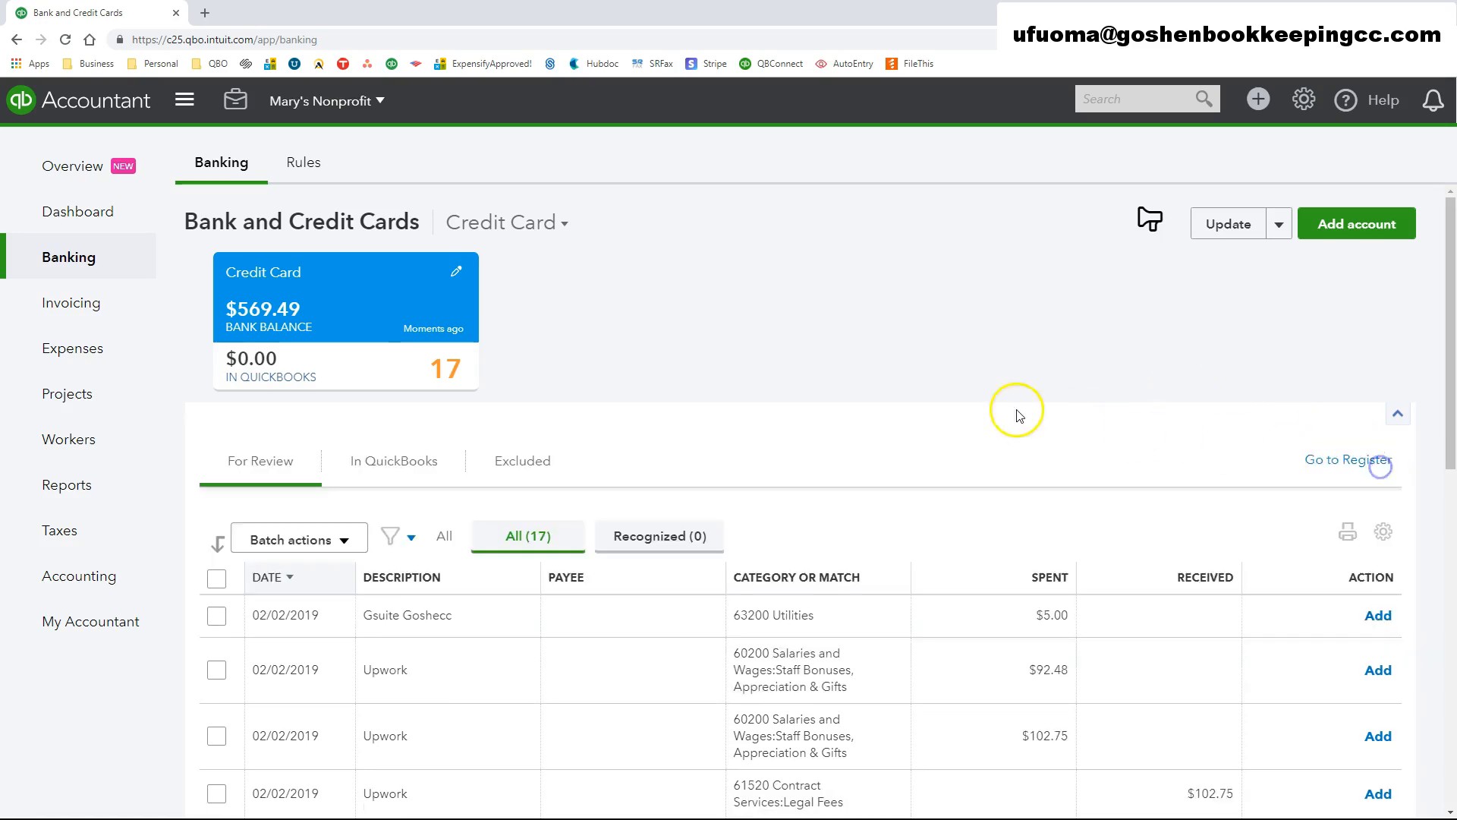
{"action": "mouse_move", "coordinate": [938, 391]}
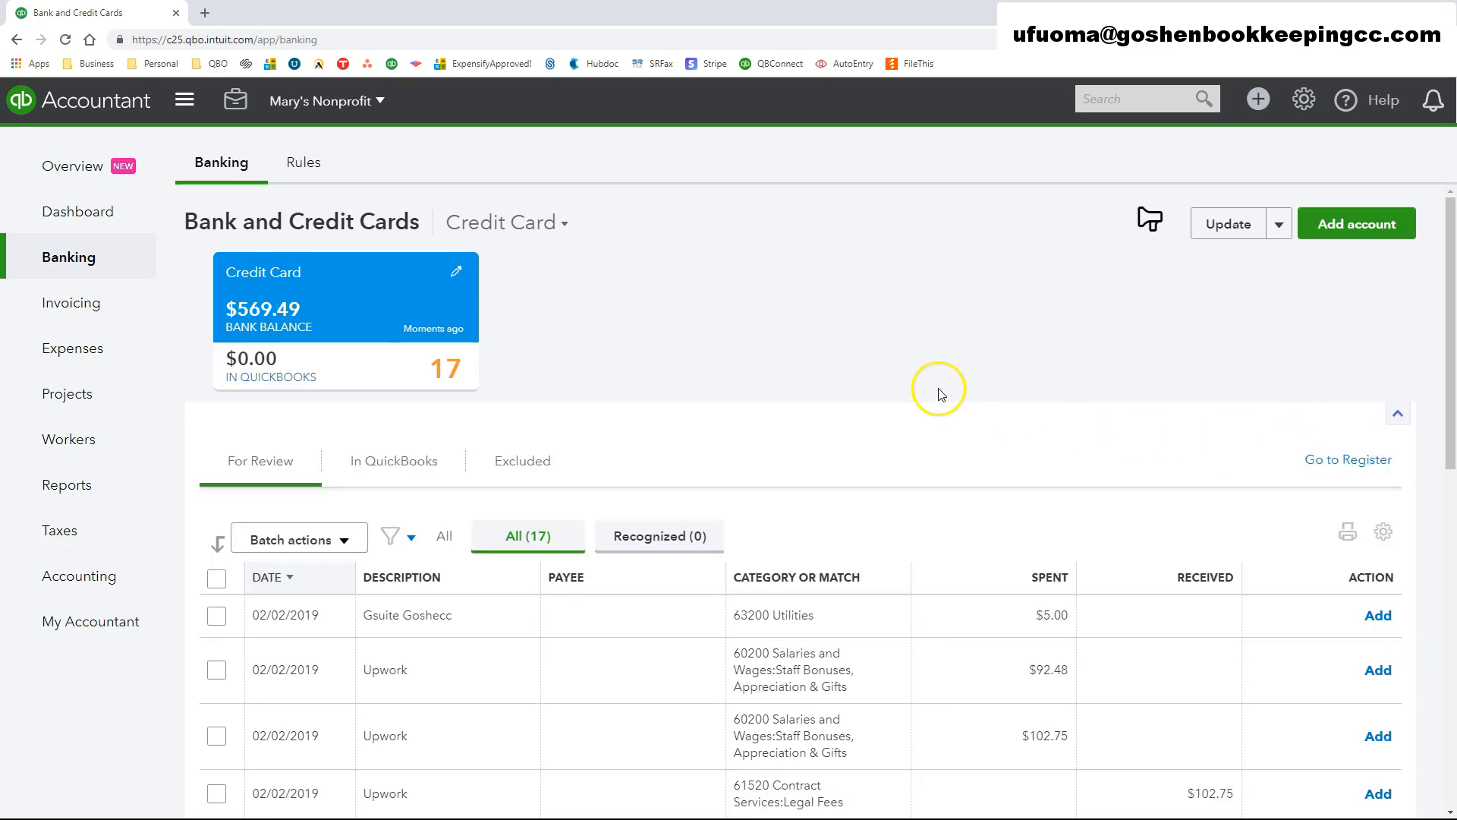
{"action": "mouse_move", "coordinate": [940, 393]}
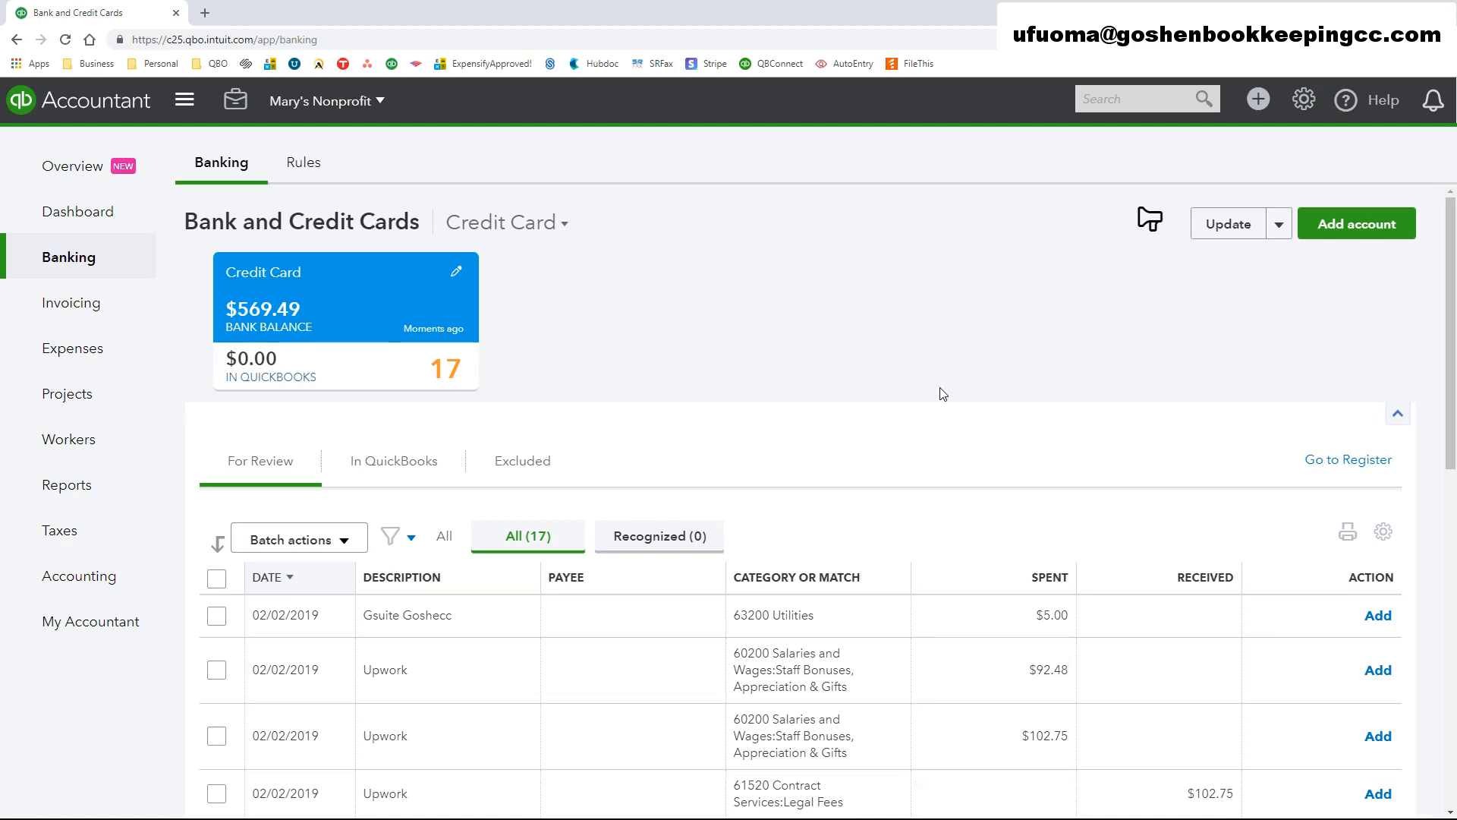
Step: Reveal the Update button's extra options: File upload, Manage rules and Order Checks
{"action": "left_click", "coordinate": [1283, 225]}
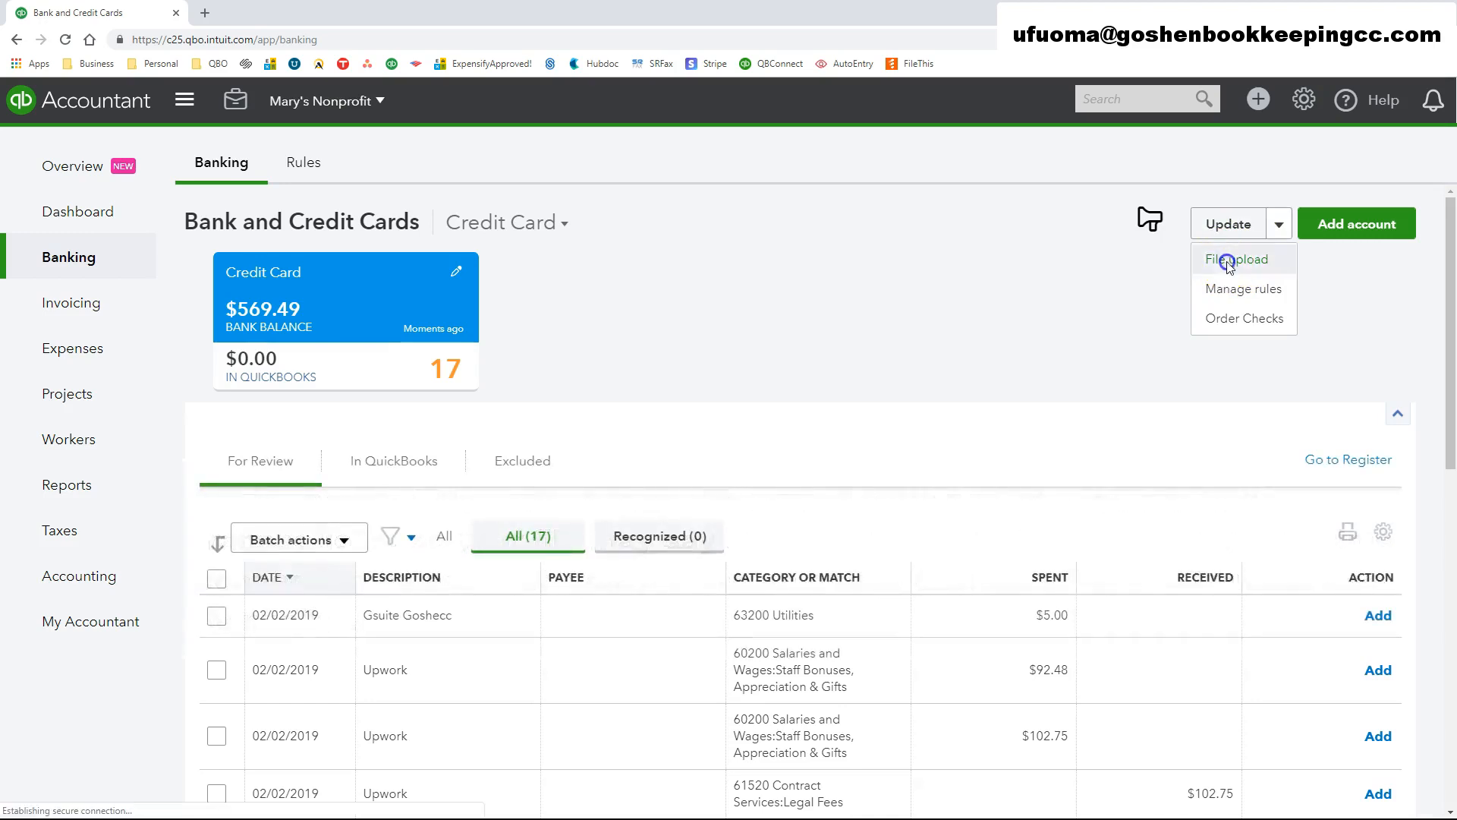
{"action": "left_click", "coordinate": [1236, 258]}
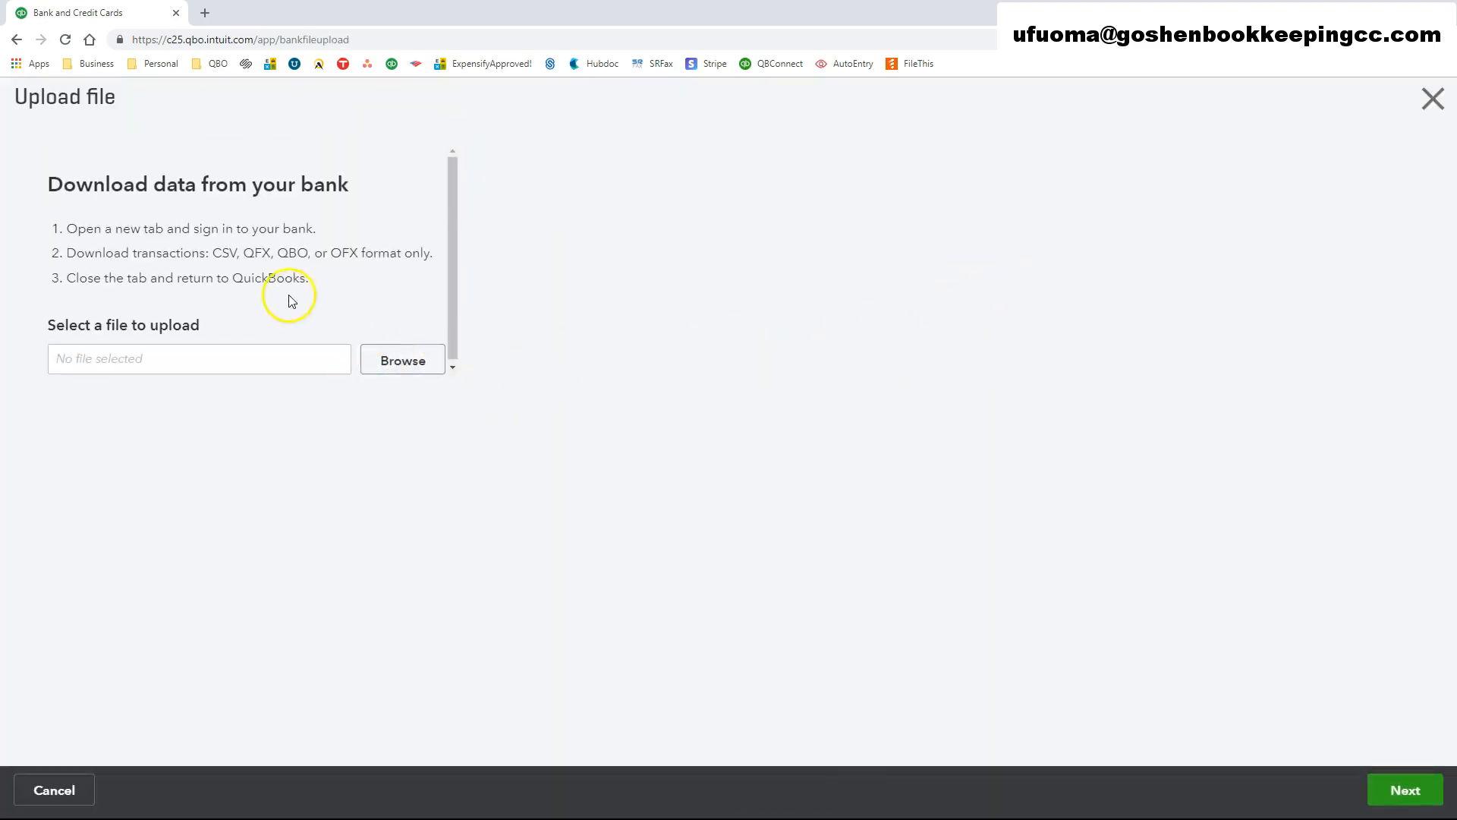
{"action": "mouse_move", "coordinate": [213, 252]}
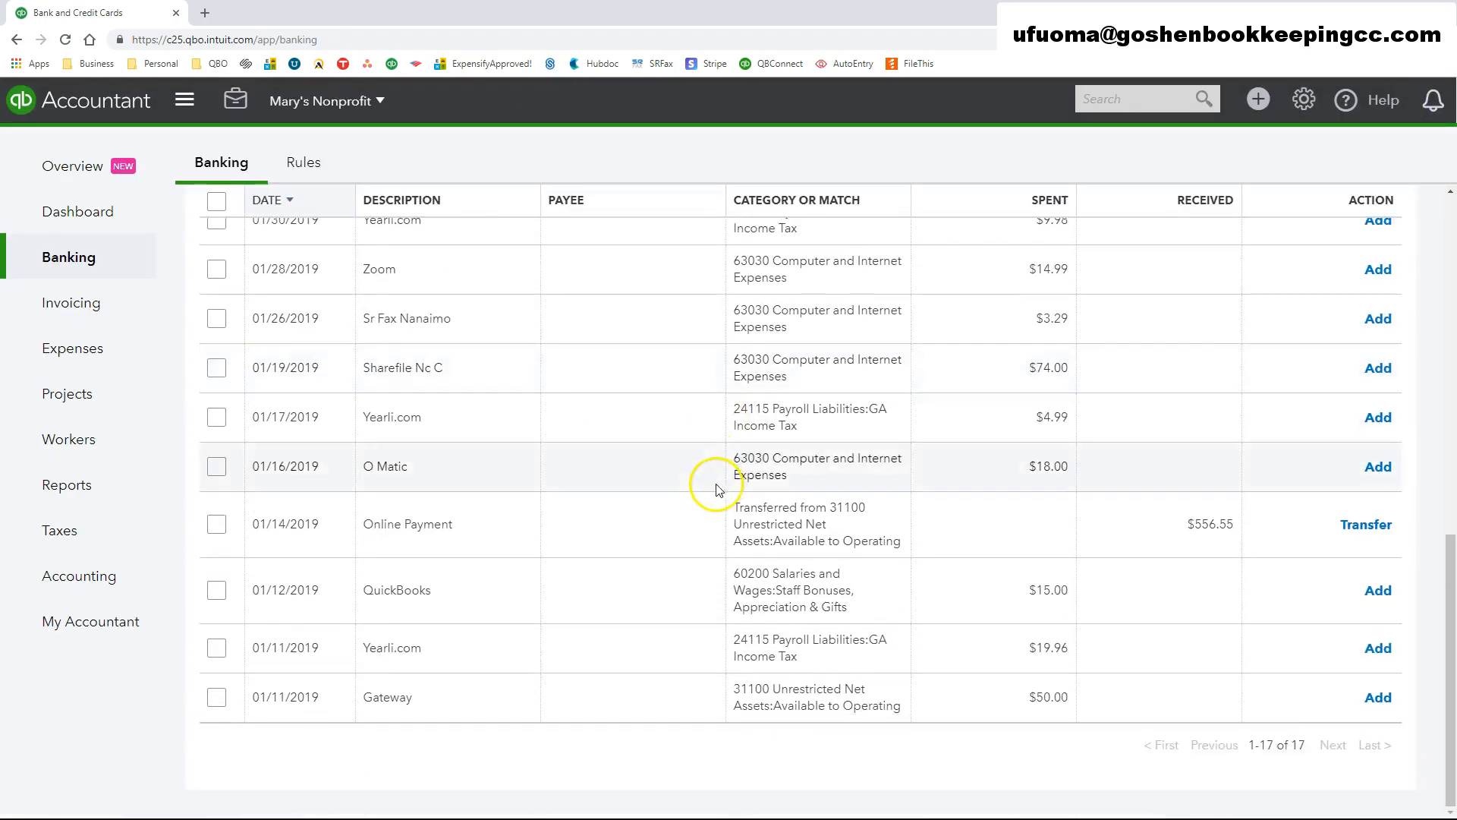
{"action": "scroll", "scroll_direction": "up", "scroll_amount": 3}
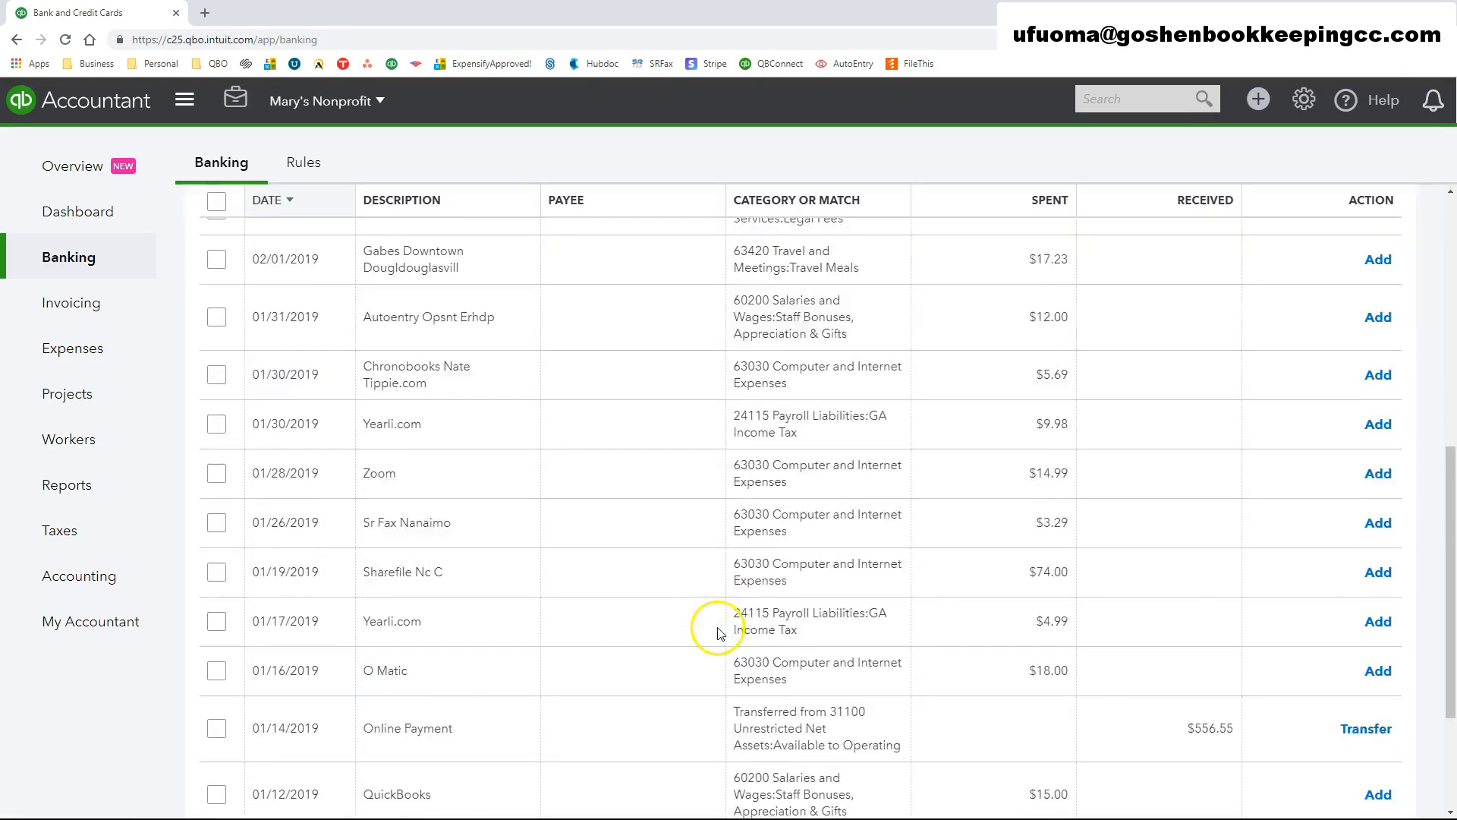
{"action": "scroll", "scroll_direction": "down", "scroll_amount": 3}
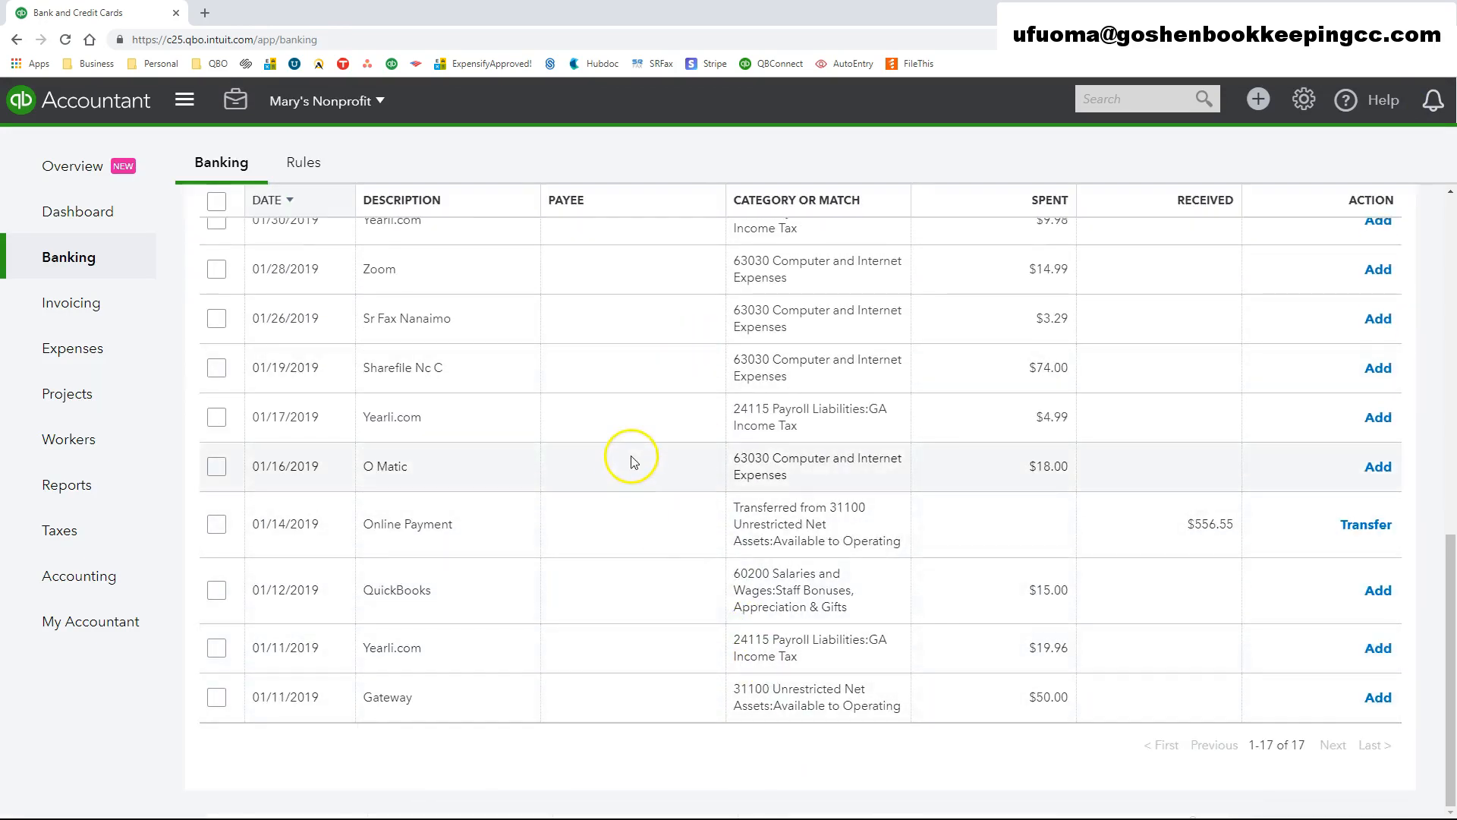
{"action": "scroll", "scroll_direction": "up", "scroll_amount": 3}
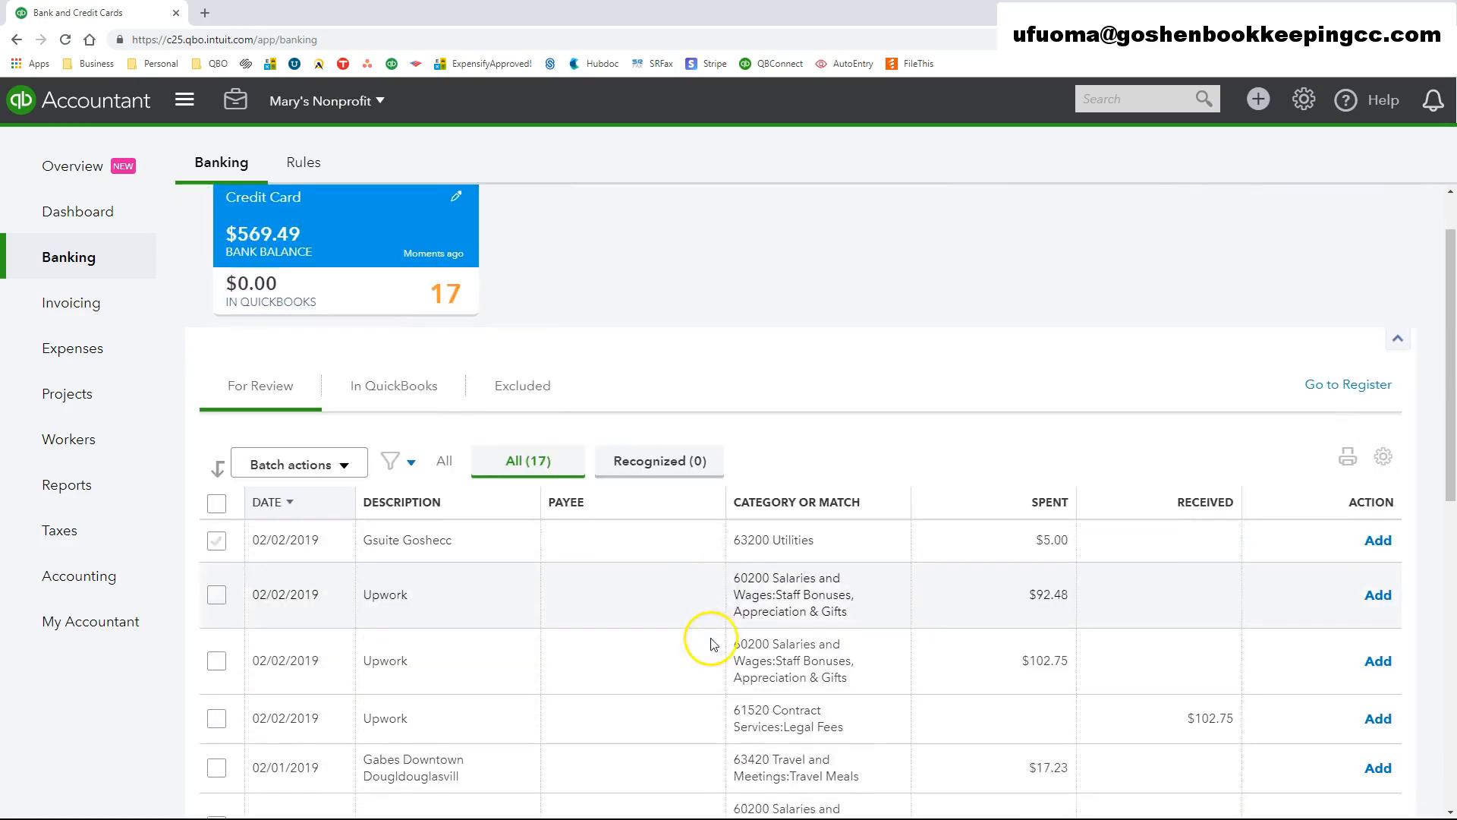
{"action": "scroll", "scroll_direction": "down", "scroll_amount": 3}
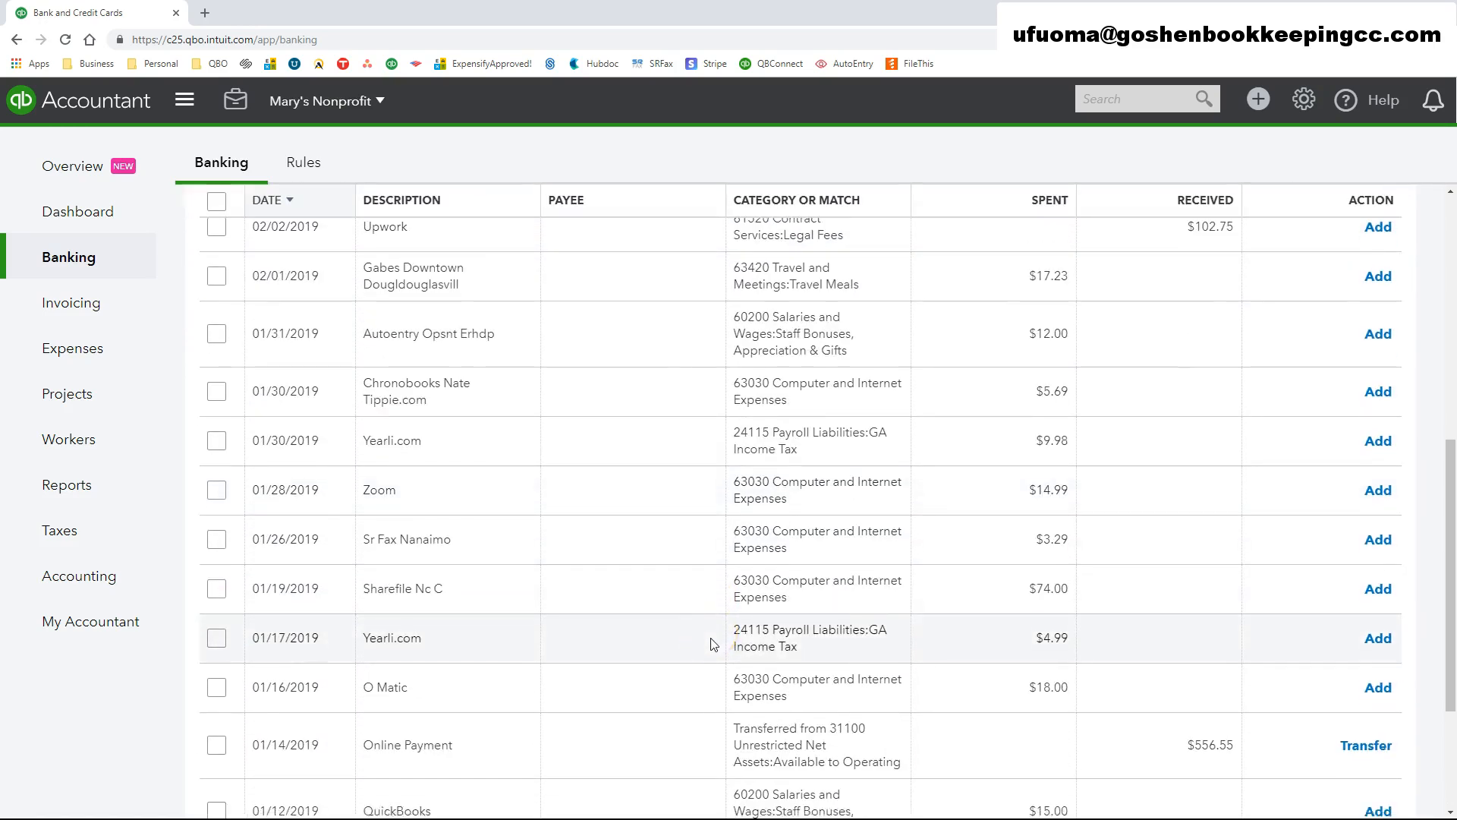